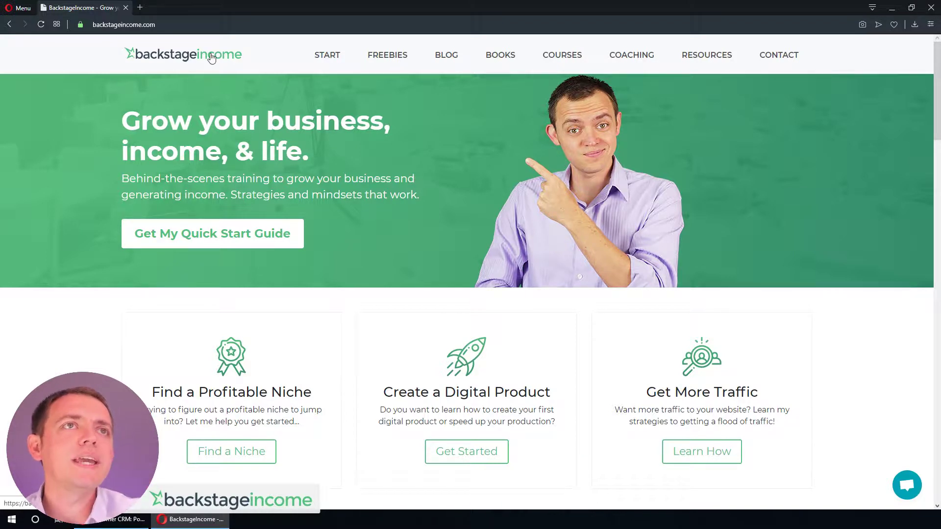
mouse_move(210, 55)
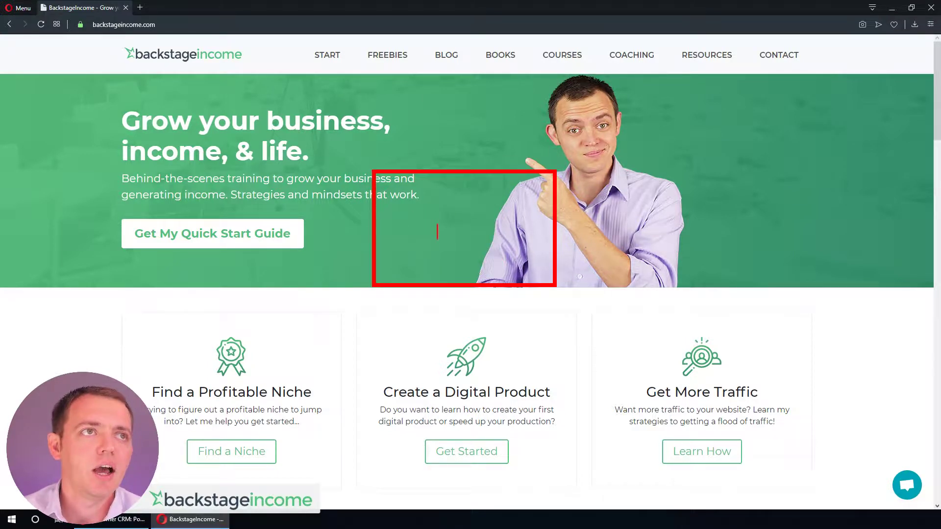
- Enter the text values Biz, acorn and podcastcolor into the table
type("Biz")
type("Video")
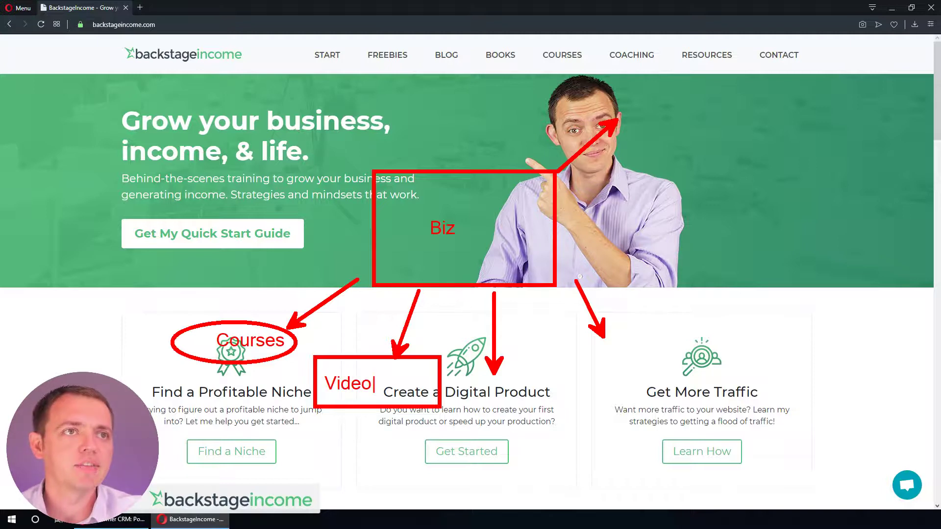
type("acorn")
type("localdri")
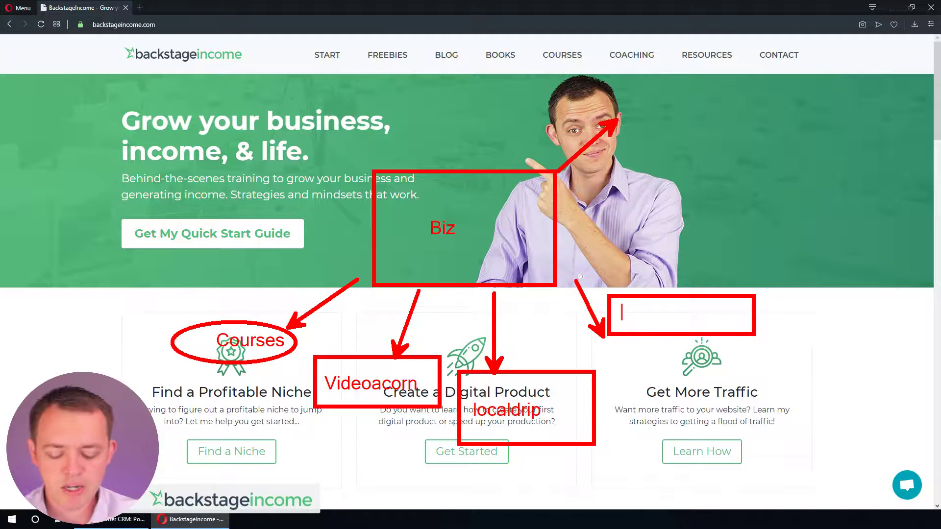
type("podcastcolor")
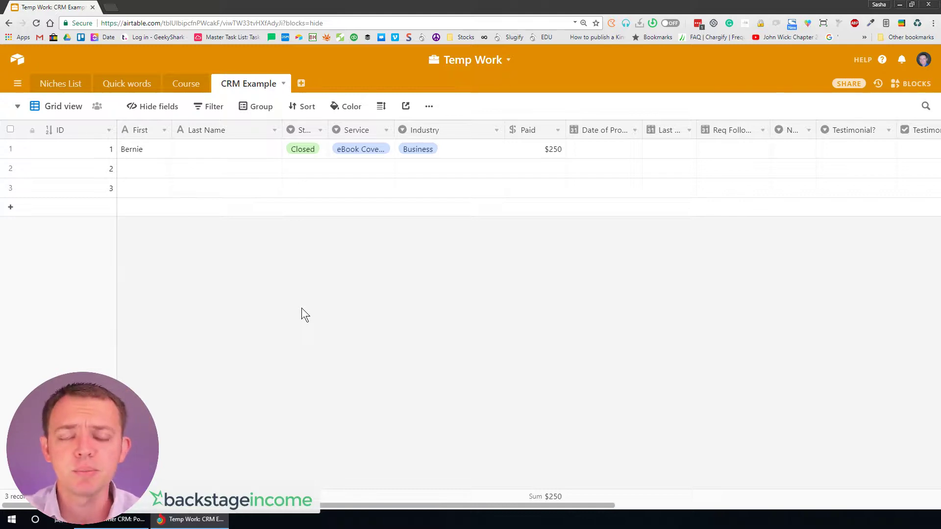
mouse_move(253, 236)
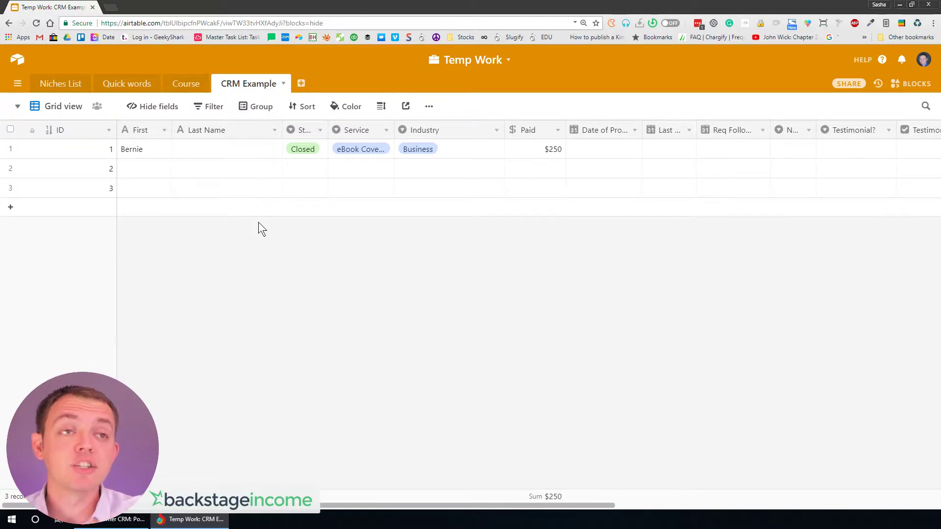
mouse_move(147, 170)
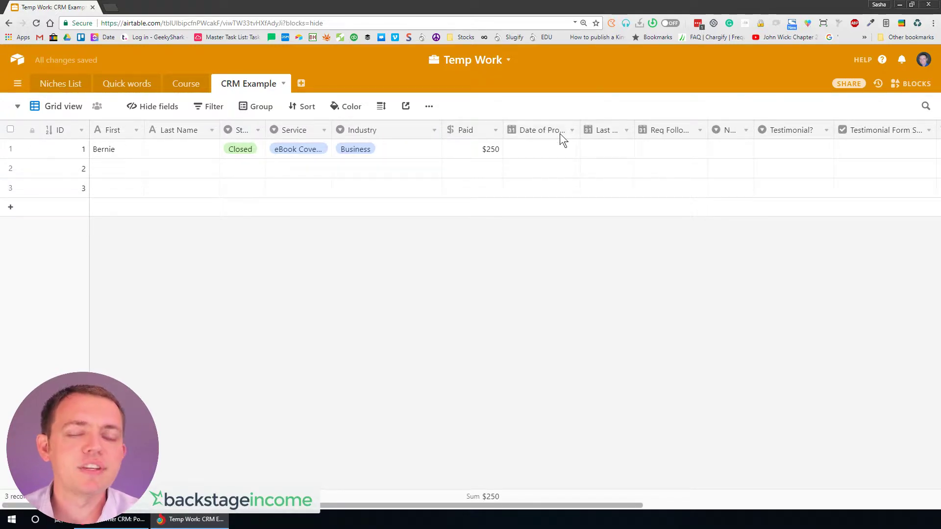
- Enter Tommy as the first name in row 2 and move down to the next row
left_click(117, 169)
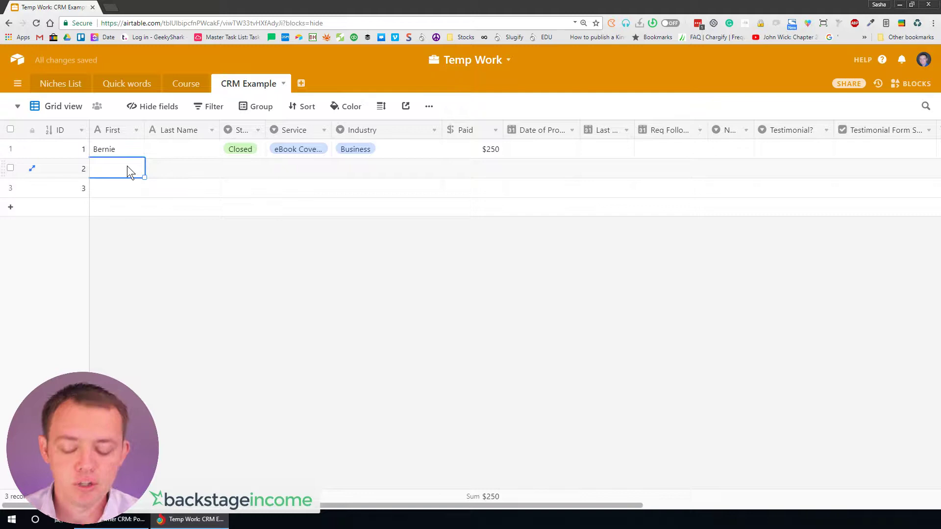
type("Tommy")
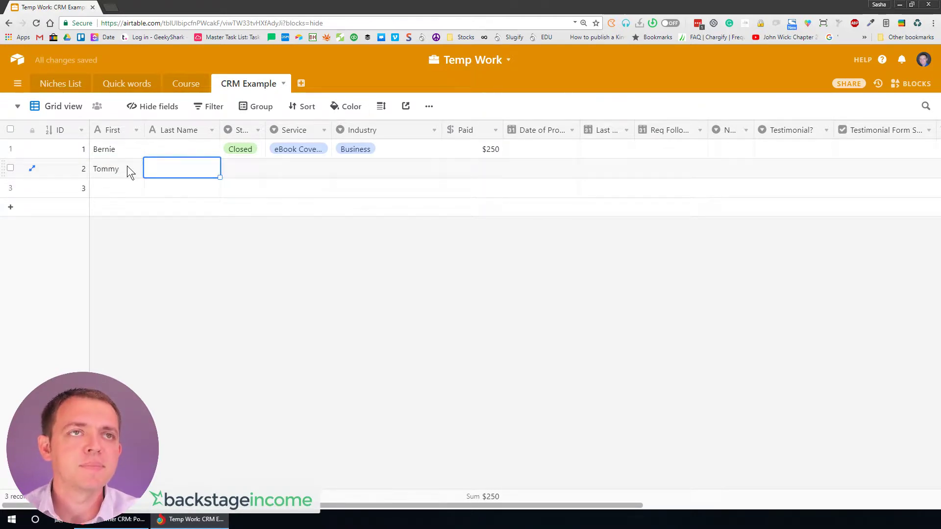
left_click(116, 188)
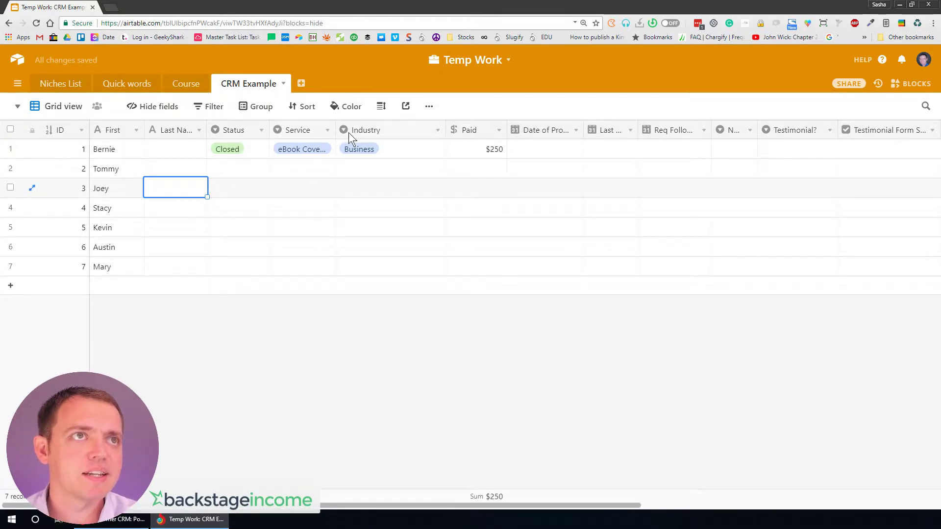
- Assign statuses (Stacy Follow-Up, Kevin Closed) and services, with Mary set to eBook Formatting
left_click(237, 149)
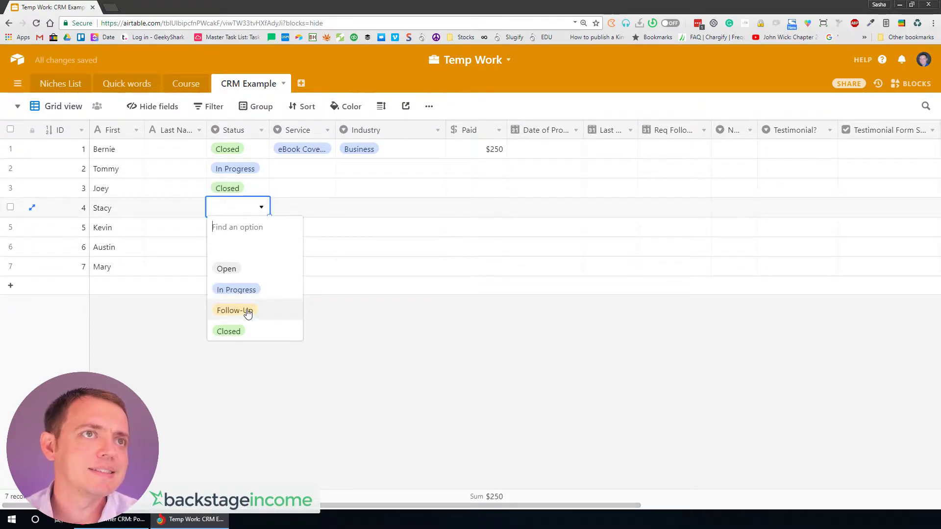
left_click(235, 311)
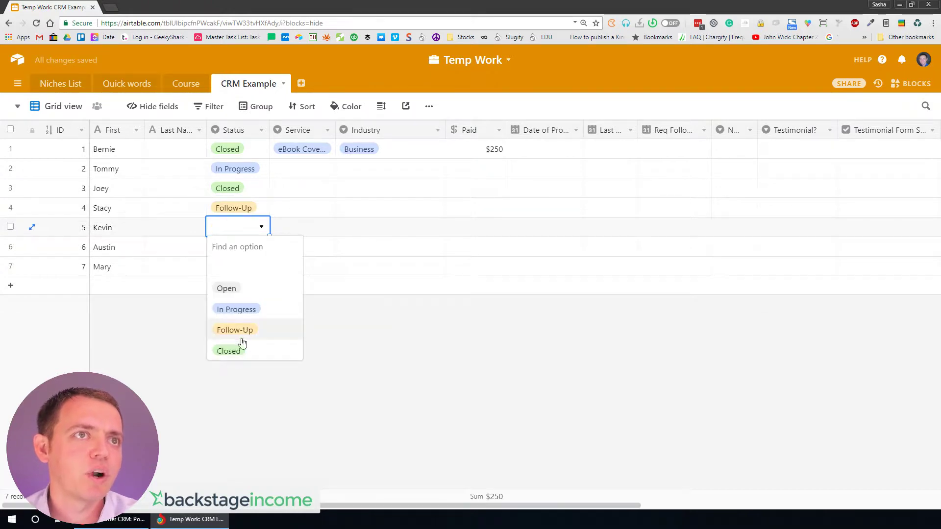
left_click(229, 351)
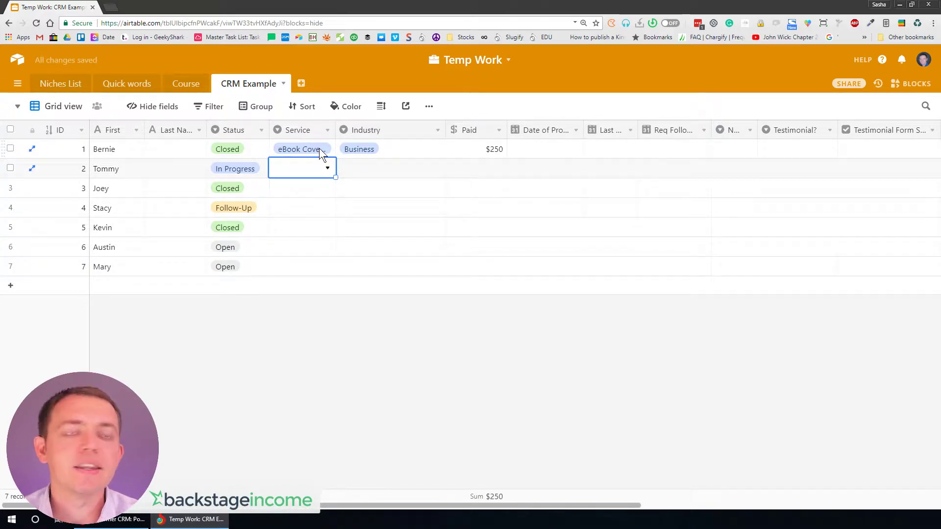
left_click(302, 168)
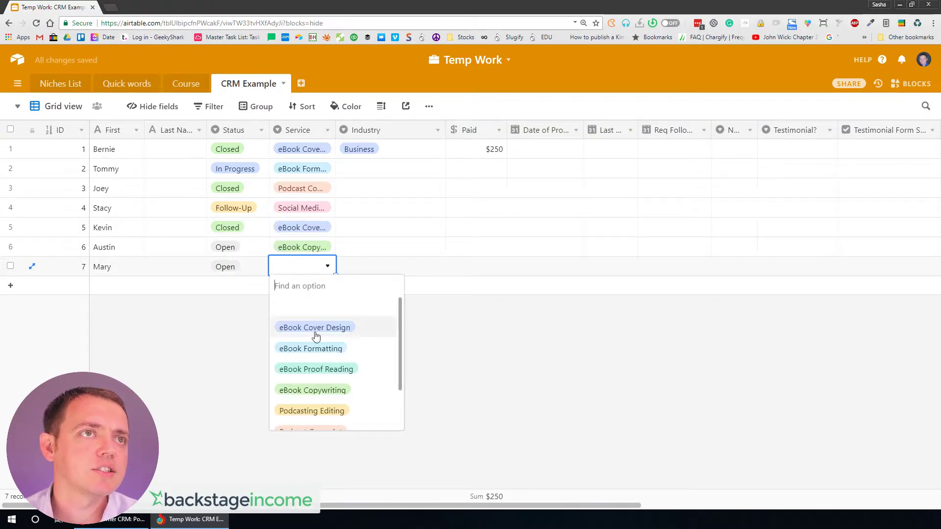
left_click(311, 348)
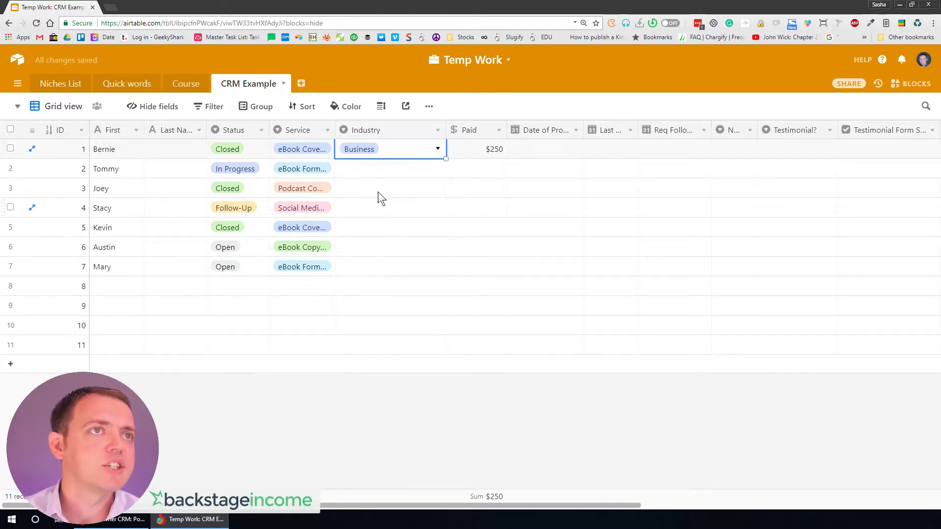
- Record paid amounts of 479 for Tommy, 595 for Joey and 295 for the next client
left_click(476, 169)
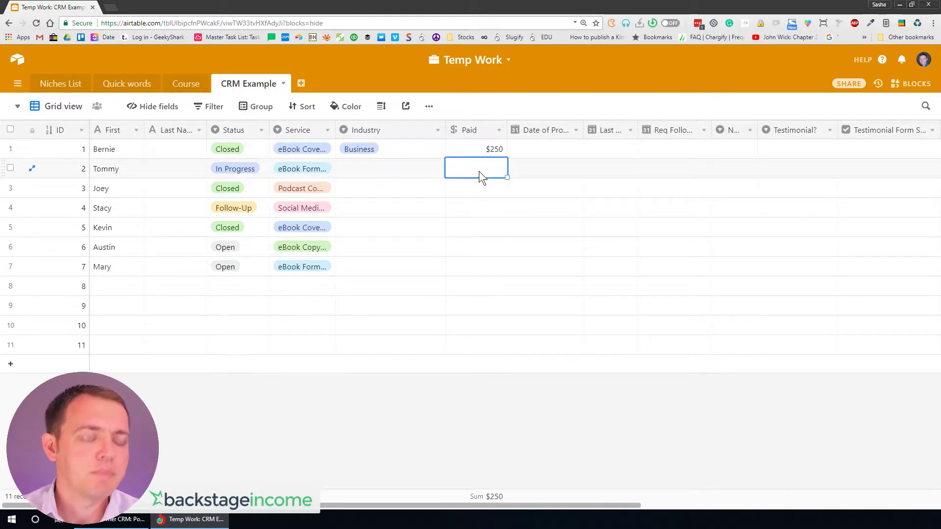
type("479")
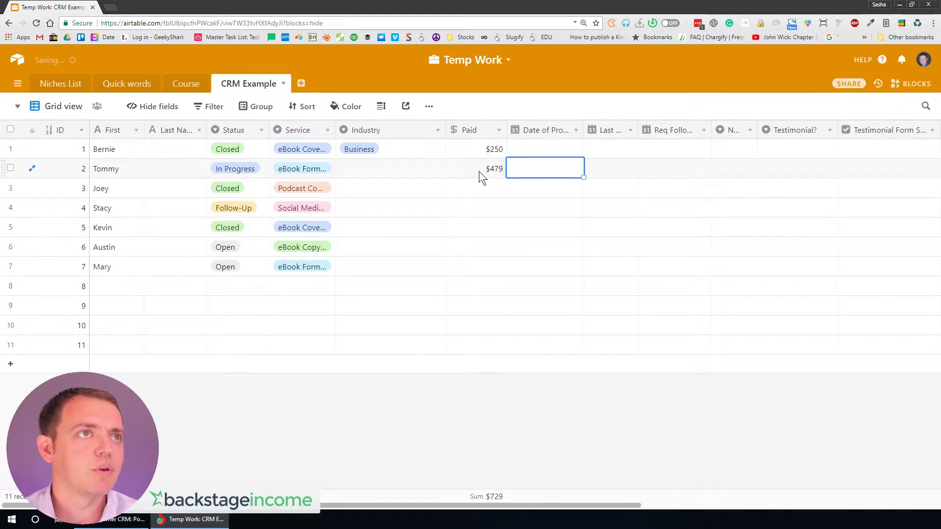
left_click(476, 188)
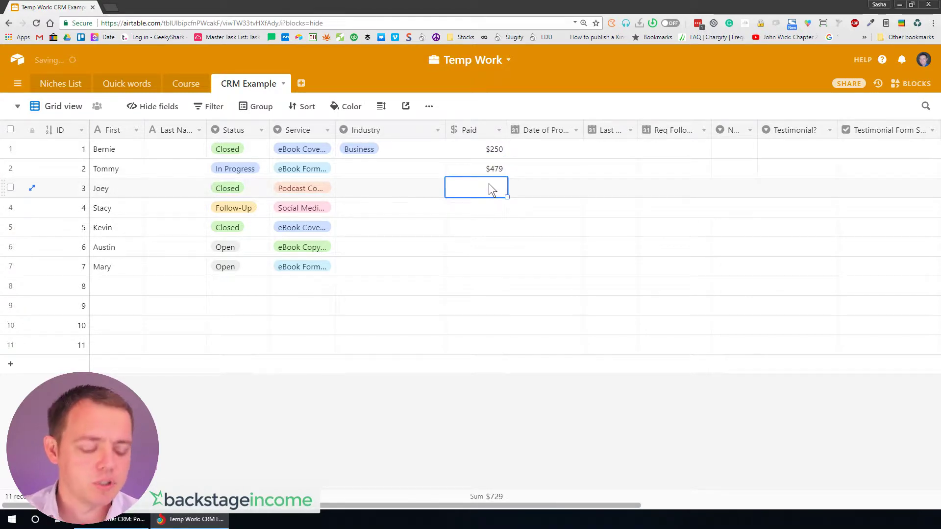
type("595")
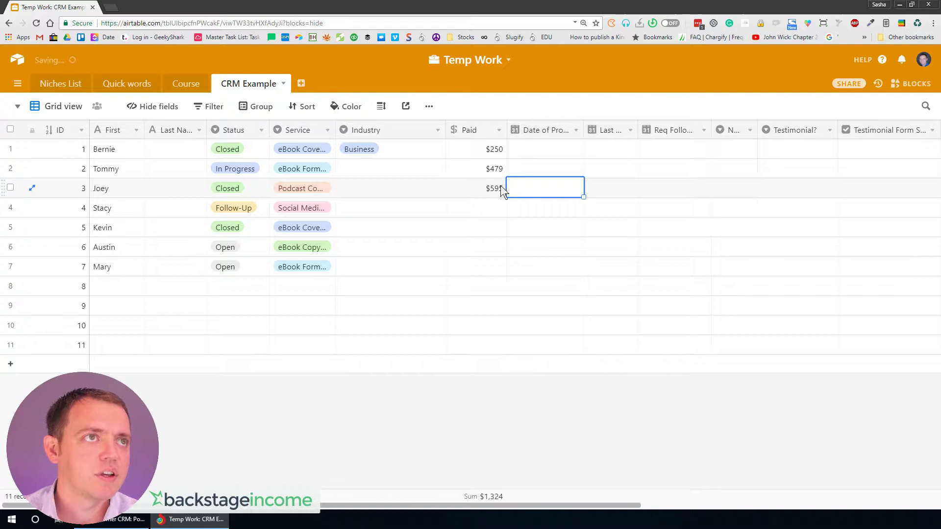
type("295")
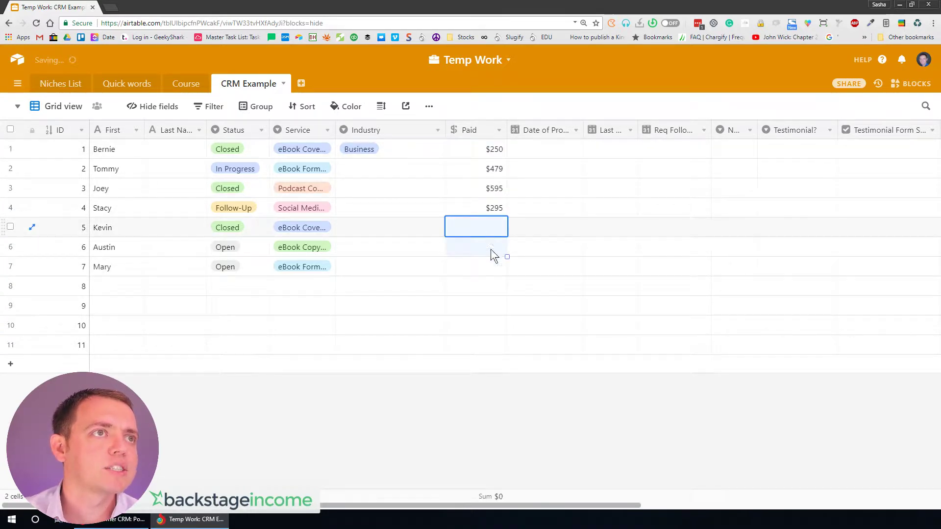
- Set Bernie's project date to September 19, 2019 via the date picker
left_click(543, 149)
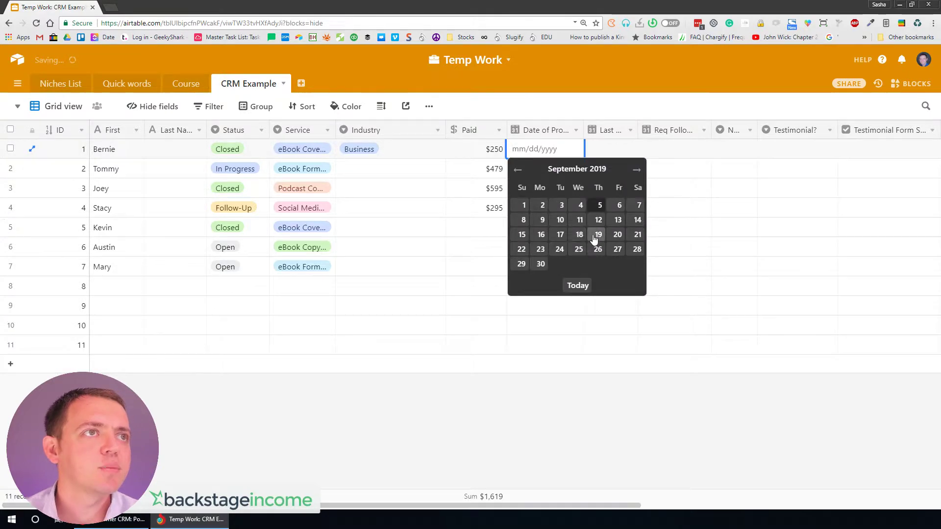
left_click(598, 234)
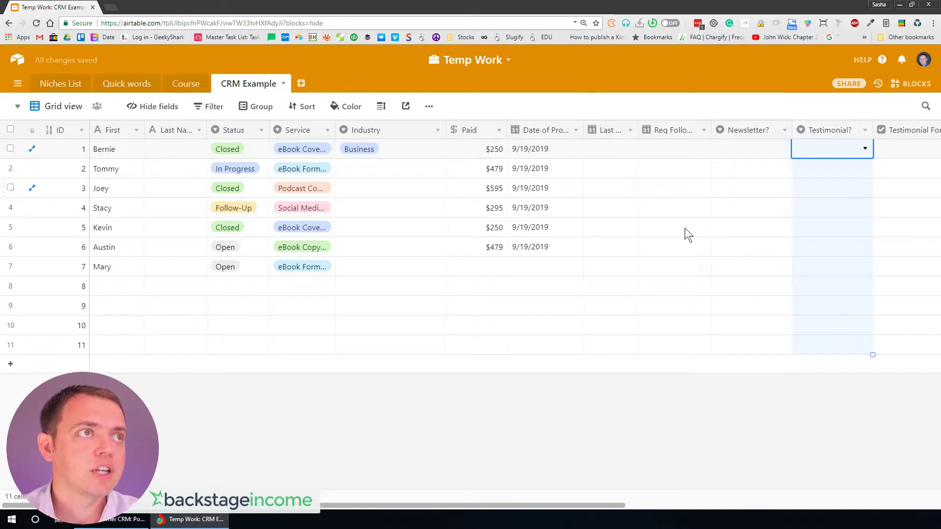
- Select Tommy through Mary's details up to the project date and target empty row 8 for pasting
scroll("right", 3)
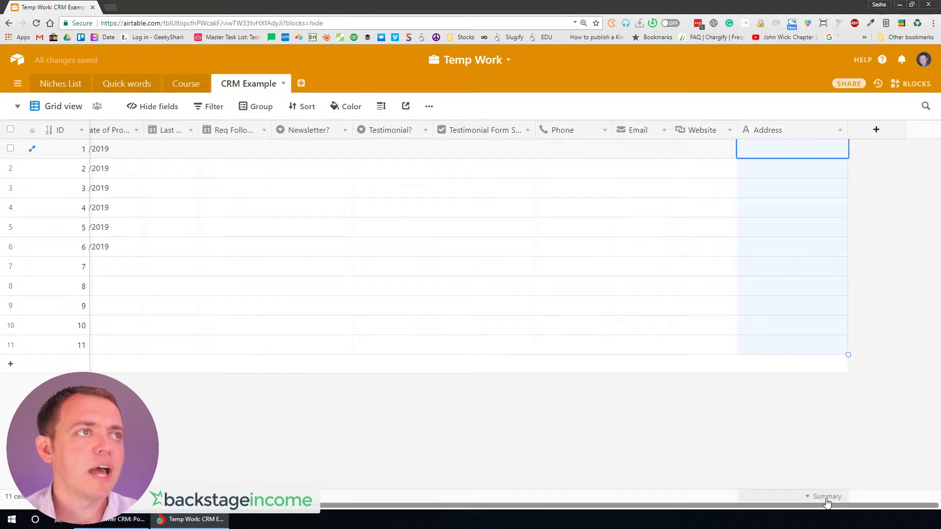
scroll("left", 3)
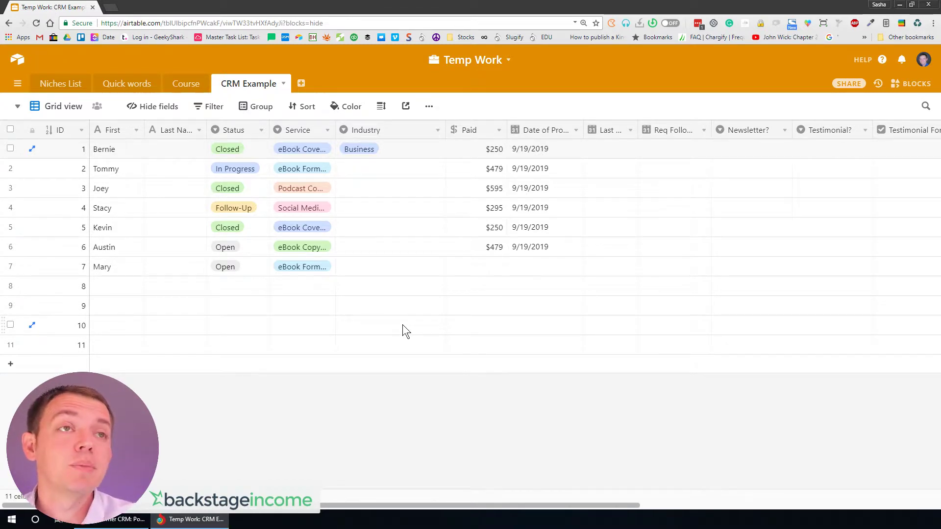
left_click(117, 267)
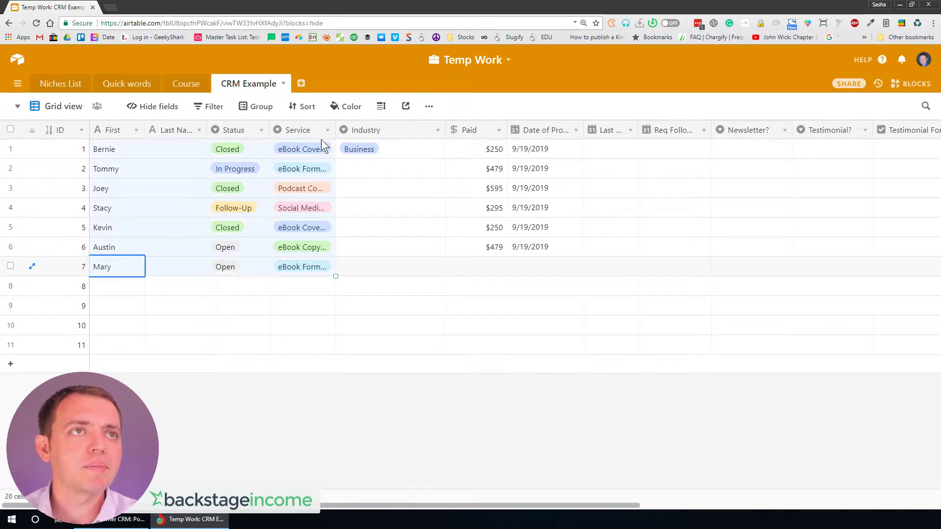
left_click_drag(336, 149, 582, 247)
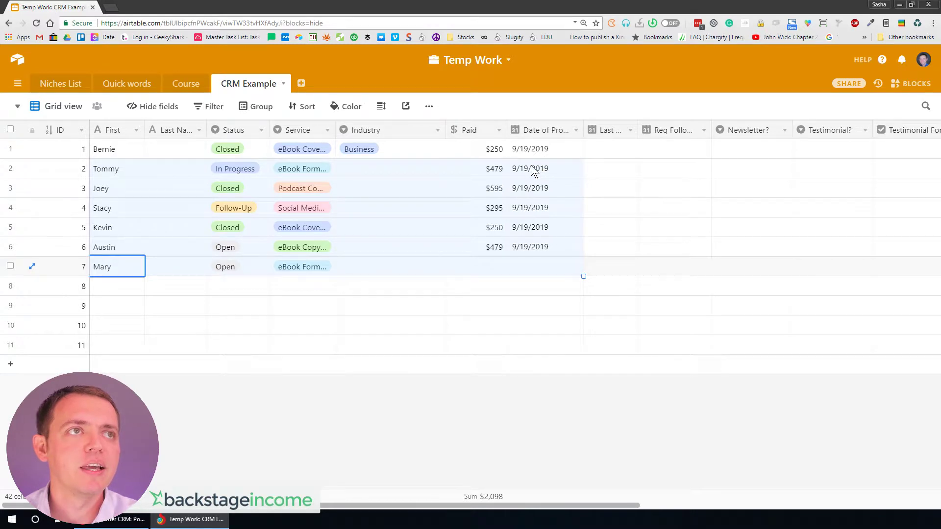
left_click(544, 247)
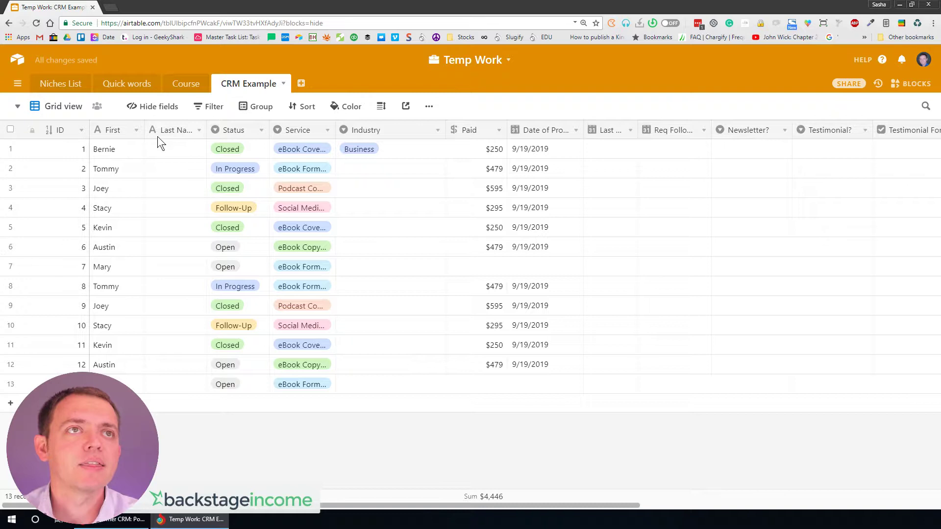
- Group the CRM records by a field from the grouping menu and review the result
left_click(260, 106)
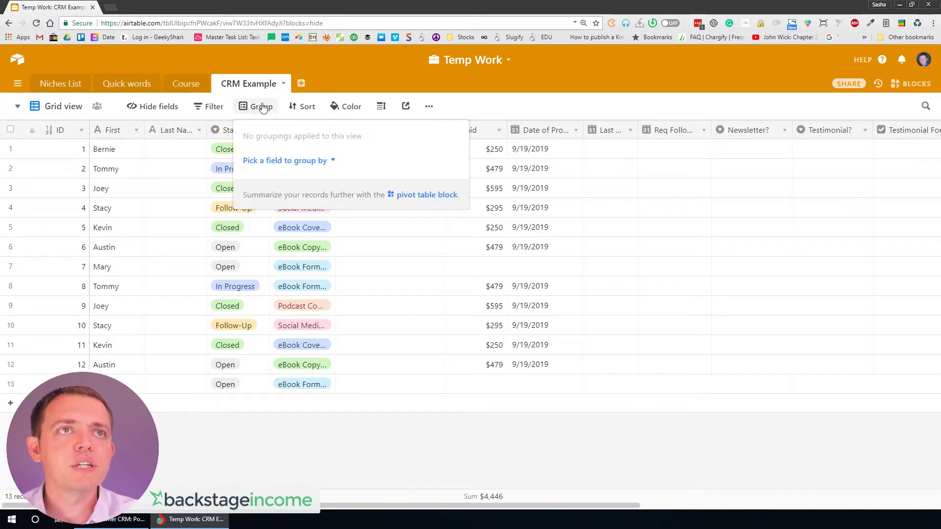
left_click(284, 160)
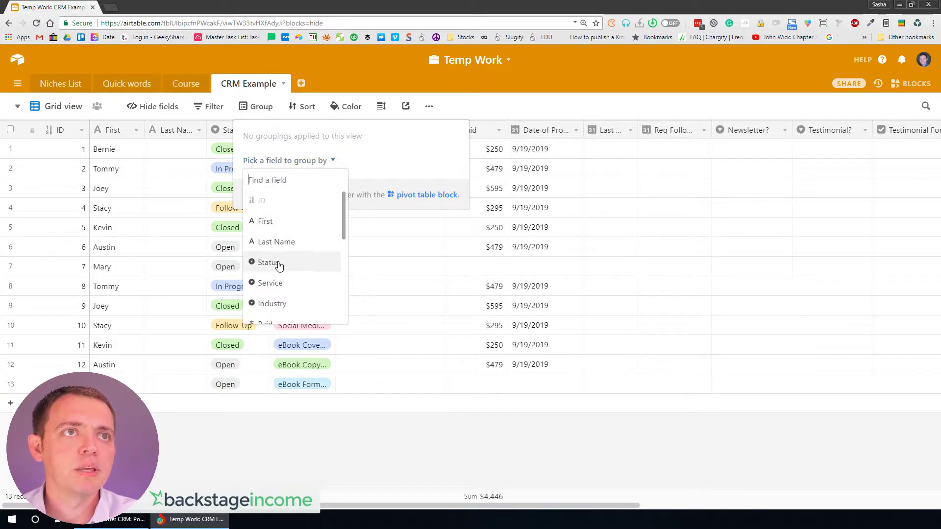
left_click(267, 263)
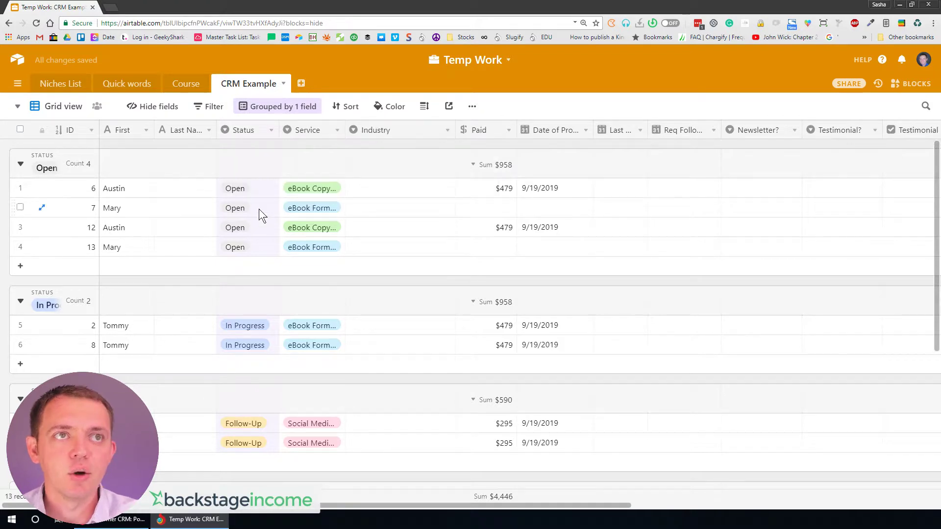
mouse_move(244, 264)
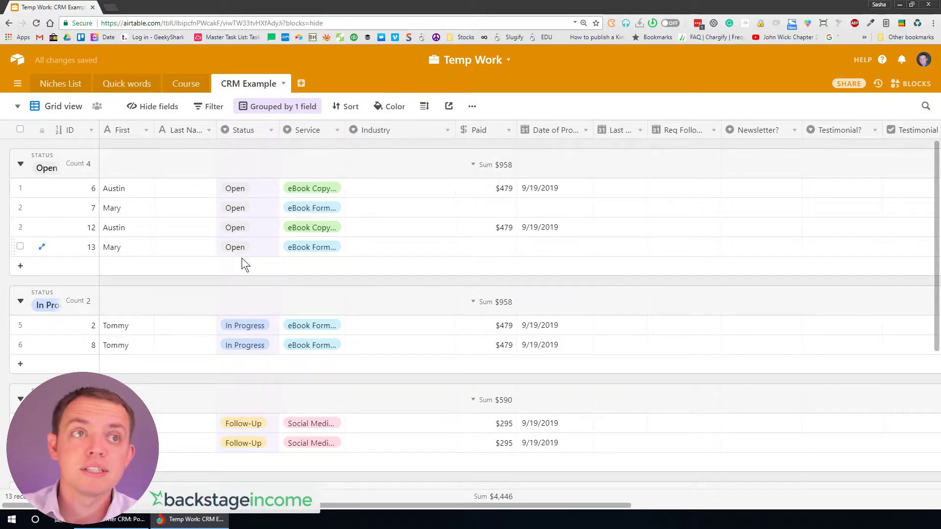
scroll("down", 3)
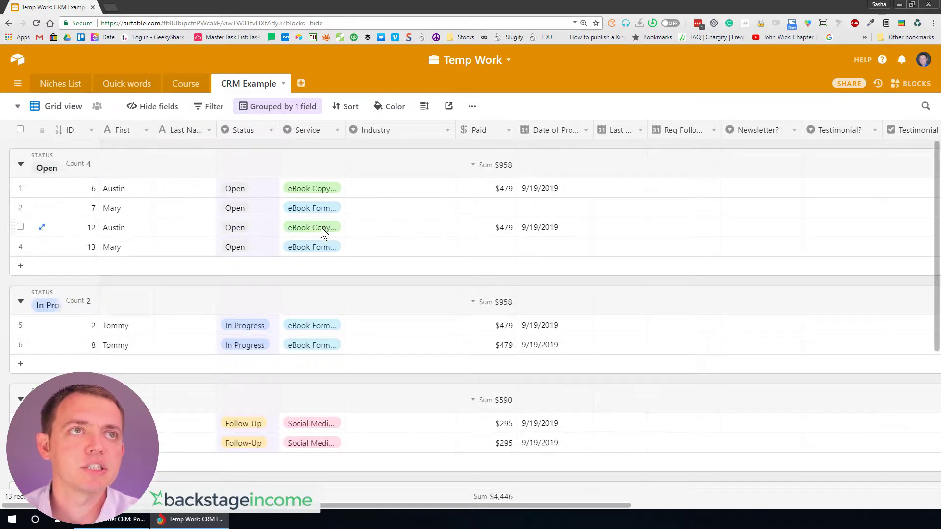
mouse_move(252, 135)
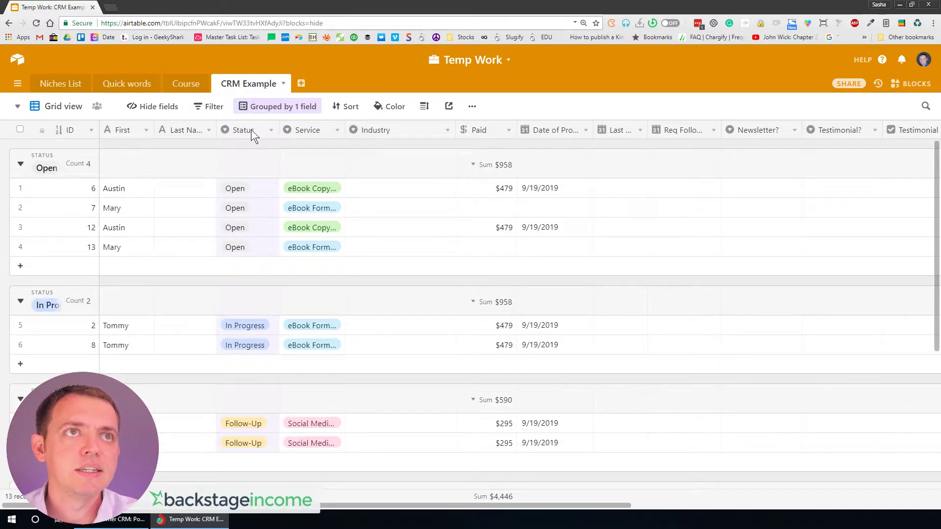
- Switch the grouping field to Service and widen the Service column to show full names
left_click(277, 106)
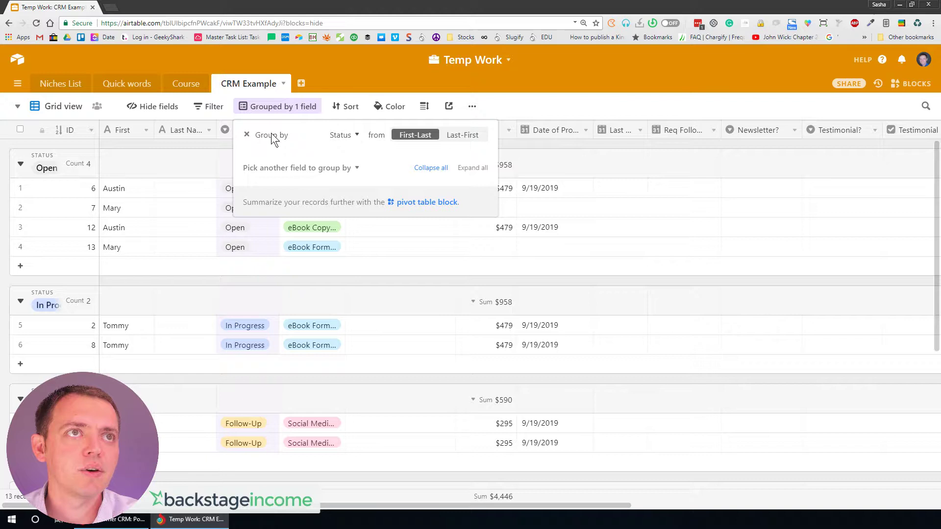
left_click(300, 168)
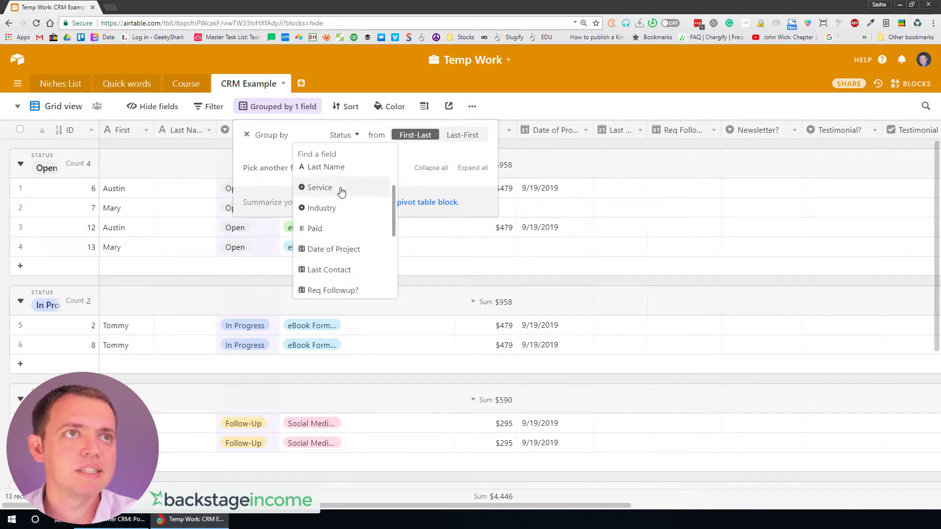
left_click(319, 187)
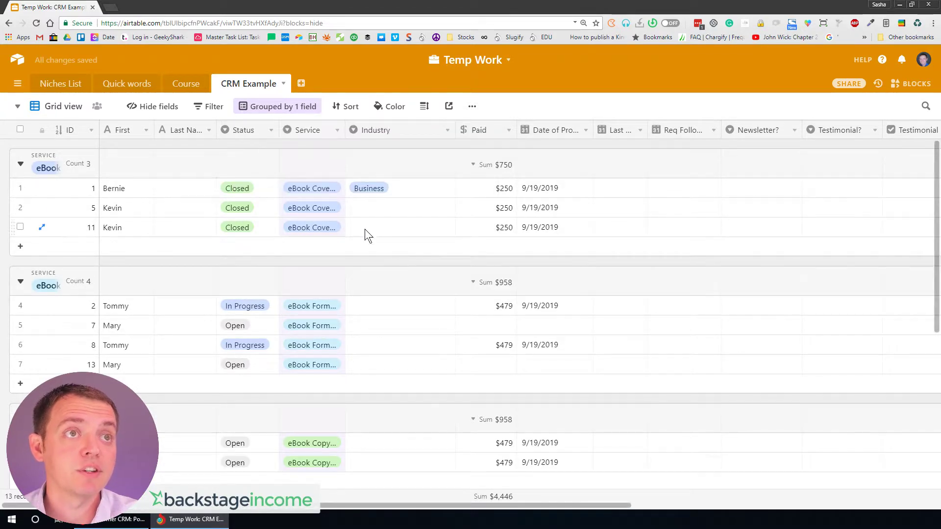
left_click_drag(345, 129, 393, 130)
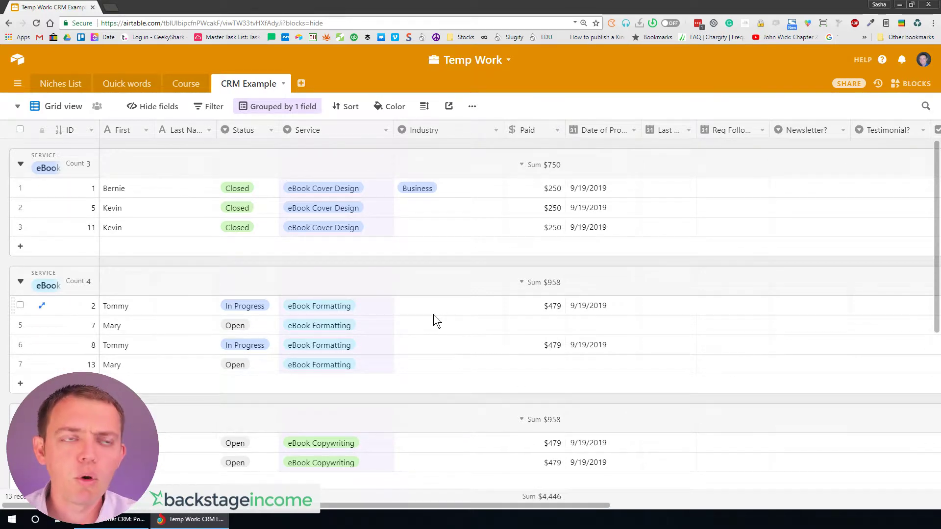
- Locate an eBook Copywriting record and bring its Date of Project column into view
scroll("down", 3)
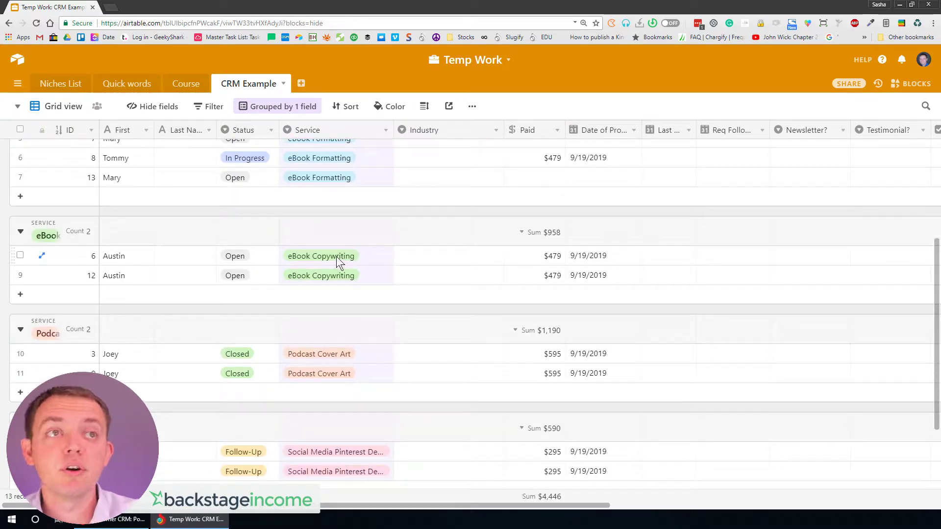
left_click(320, 256)
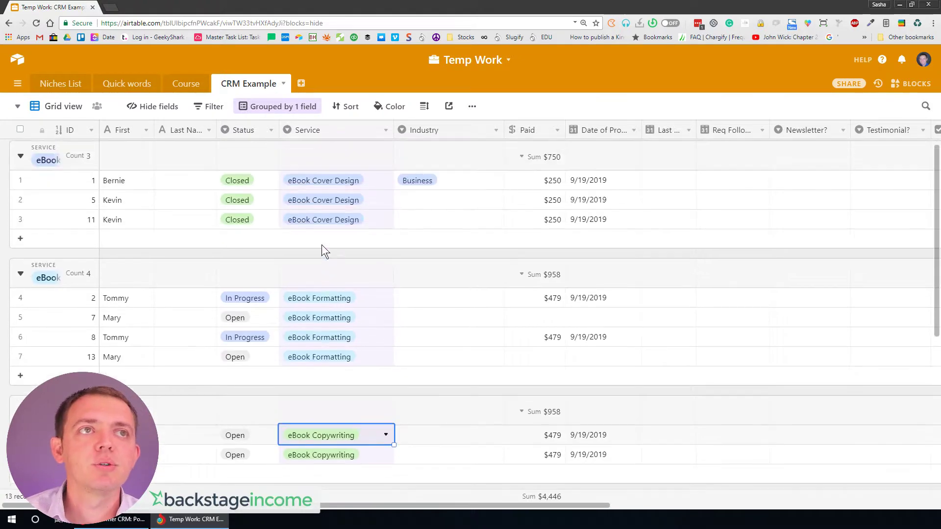
scroll("down", 3)
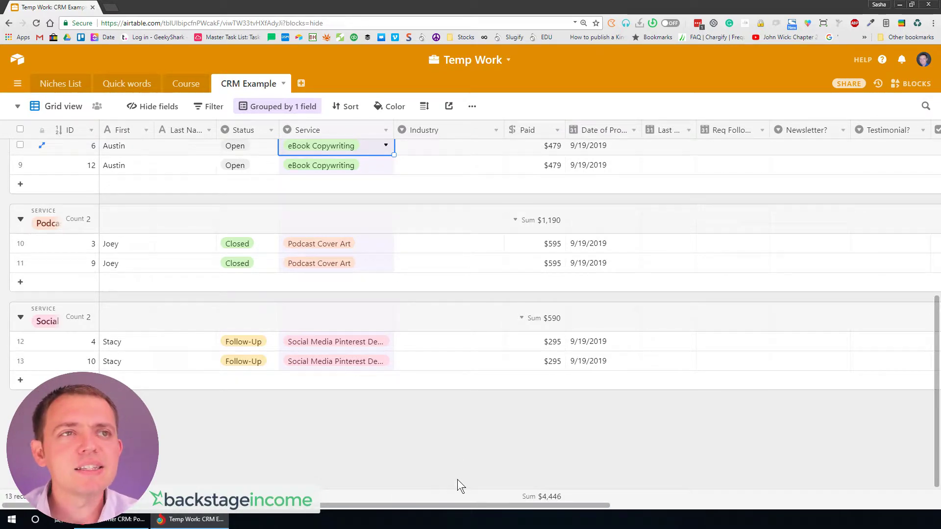
scroll("right", 3)
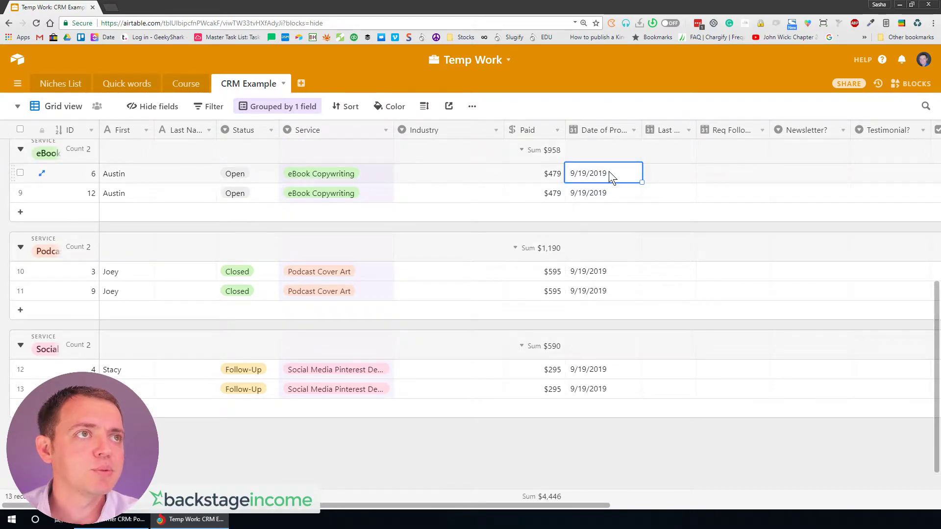
- Change that record's project date to 12/12/2019 and confirm it
left_click(603, 173)
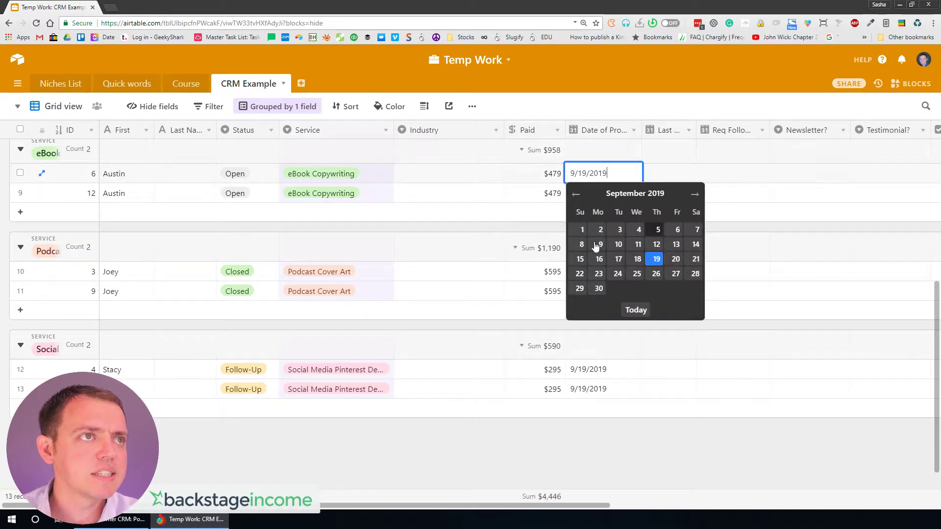
type("12/12/2019")
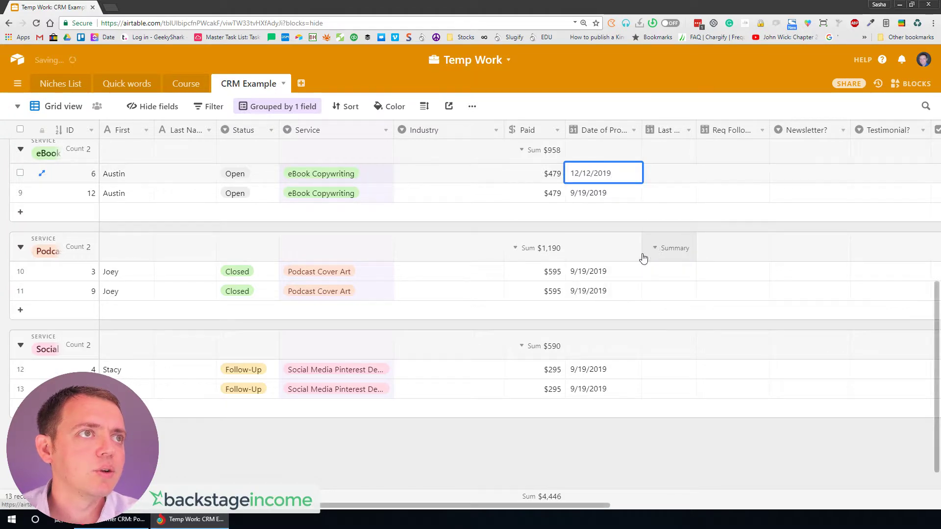
left_click(603, 291)
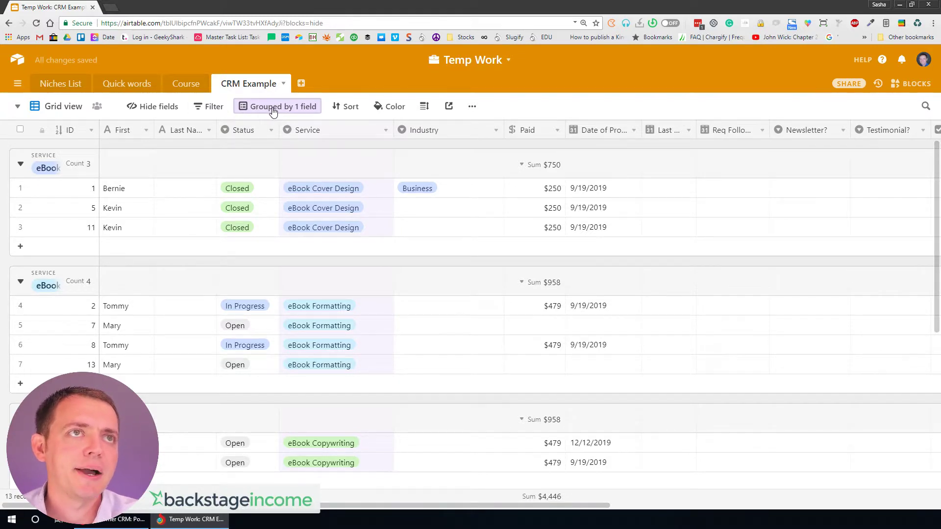
- Remove the Service grouping and start sorting the records by Date of Project
left_click(276, 105)
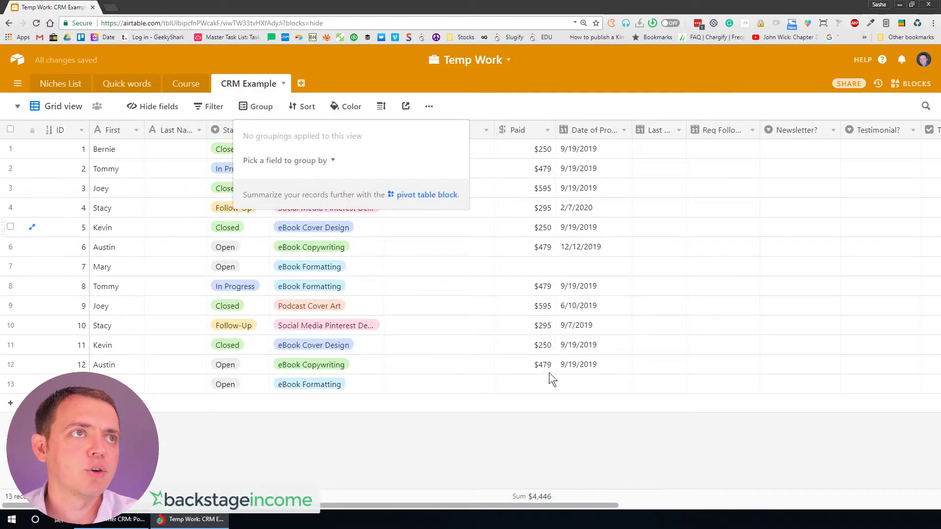
left_click(260, 106)
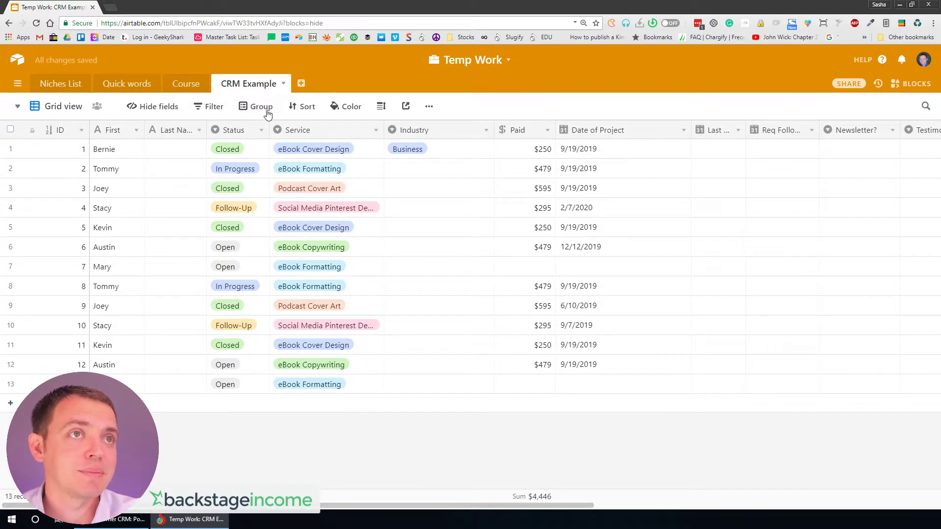
left_click(302, 106)
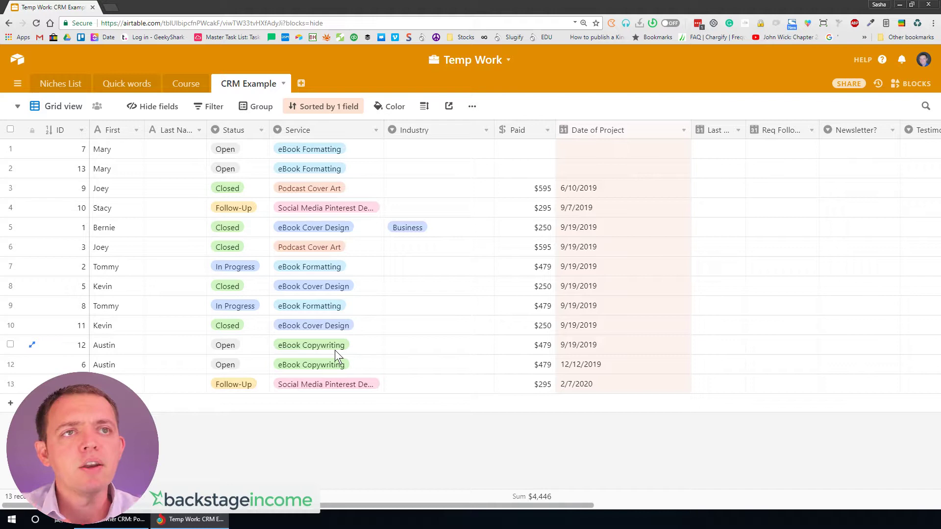
- Duplicate the sorted grid view as a new view named Any Open
left_click(56, 106)
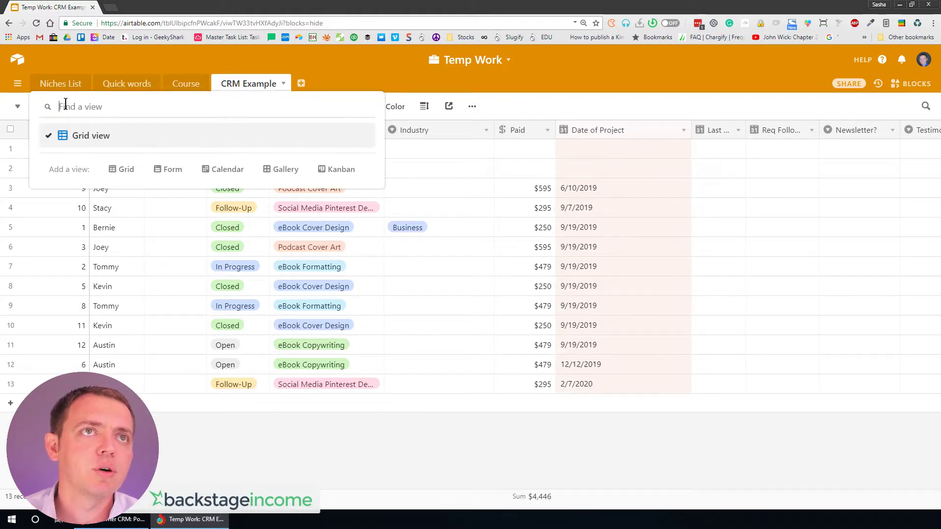
left_click(473, 106)
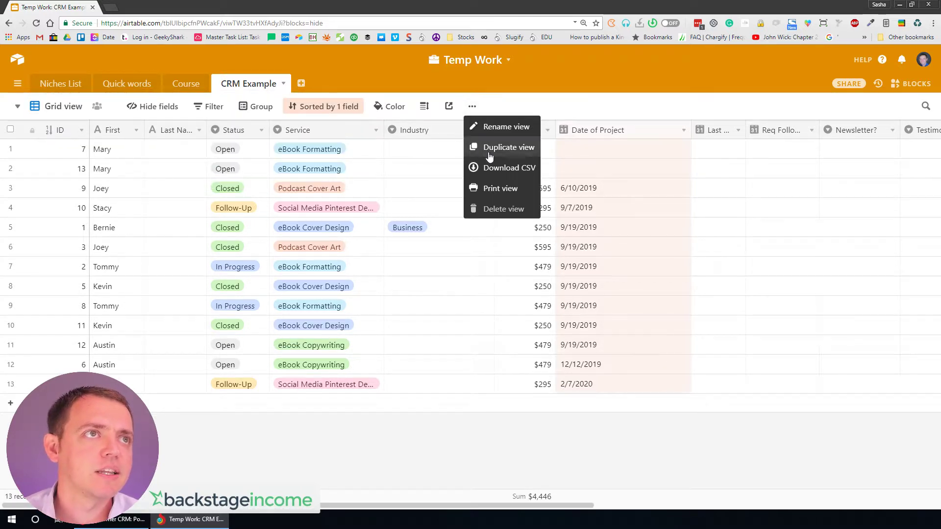
left_click(509, 147)
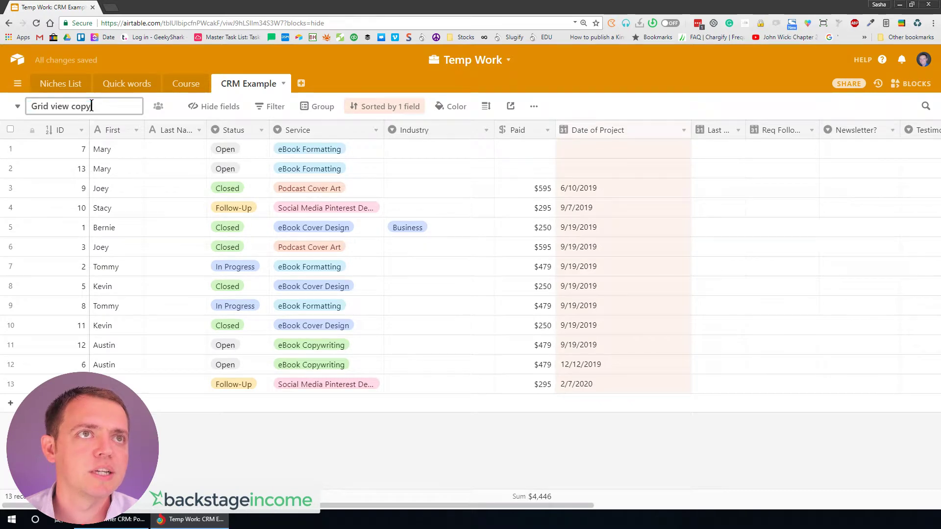
type("Any Open")
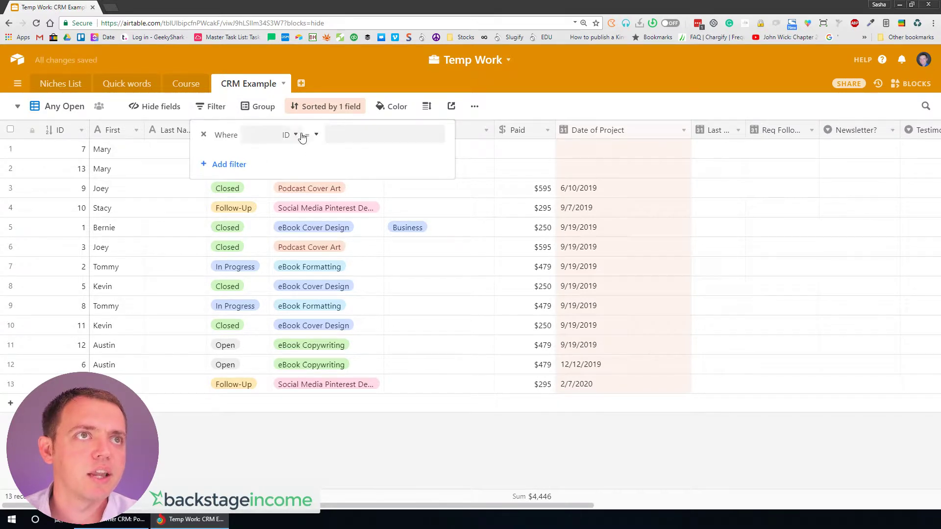
- Filter the Any Open view on a Status value and return to the views list
left_click(270, 134)
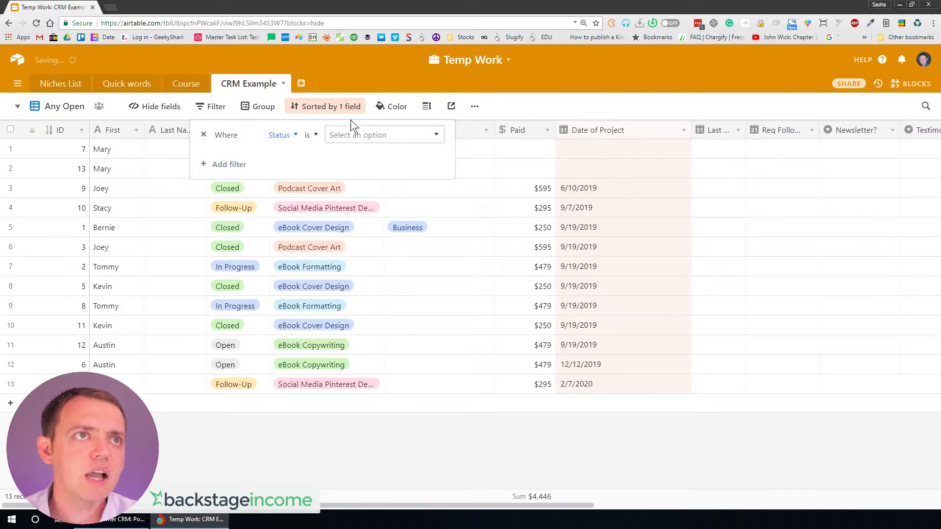
left_click(384, 135)
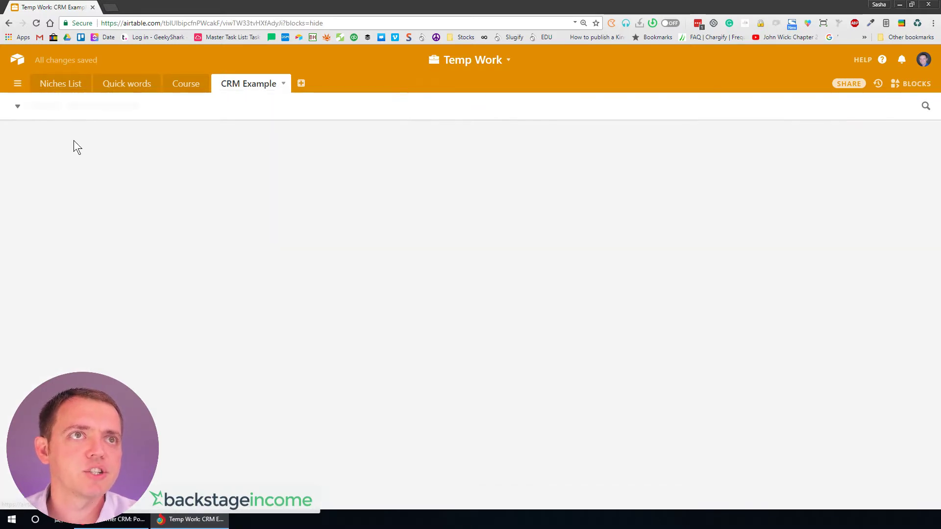
left_click(17, 106)
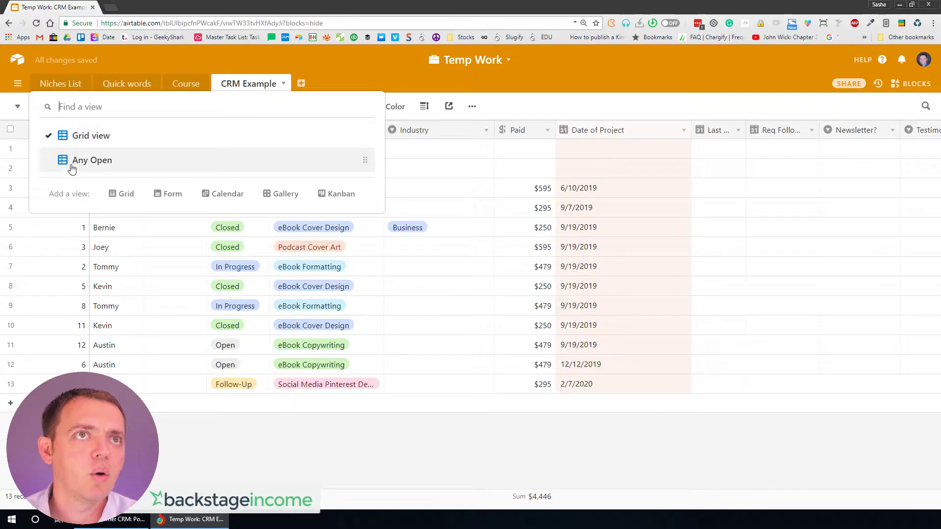
- Duplicate the Any Open view as Any Open + eBook Formatting
left_click(92, 160)
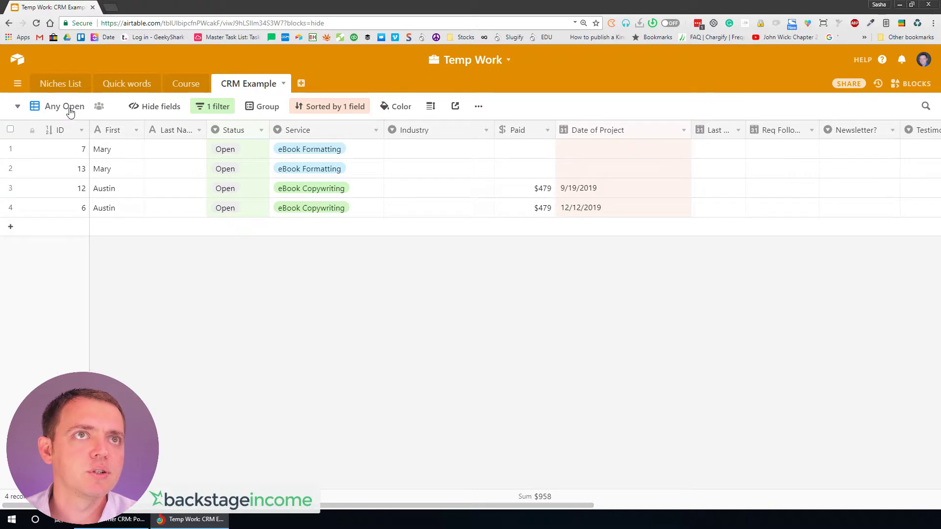
left_click(478, 106)
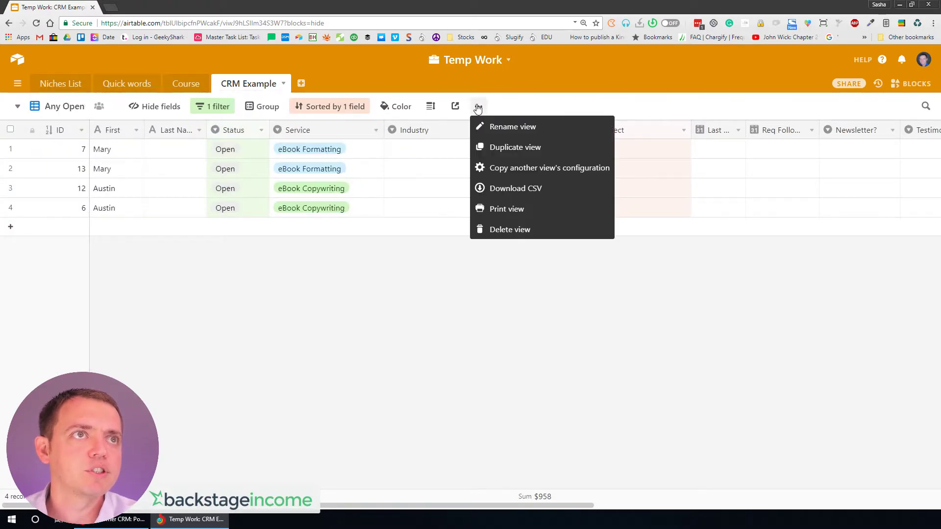
left_click(515, 147)
type("Any Open +")
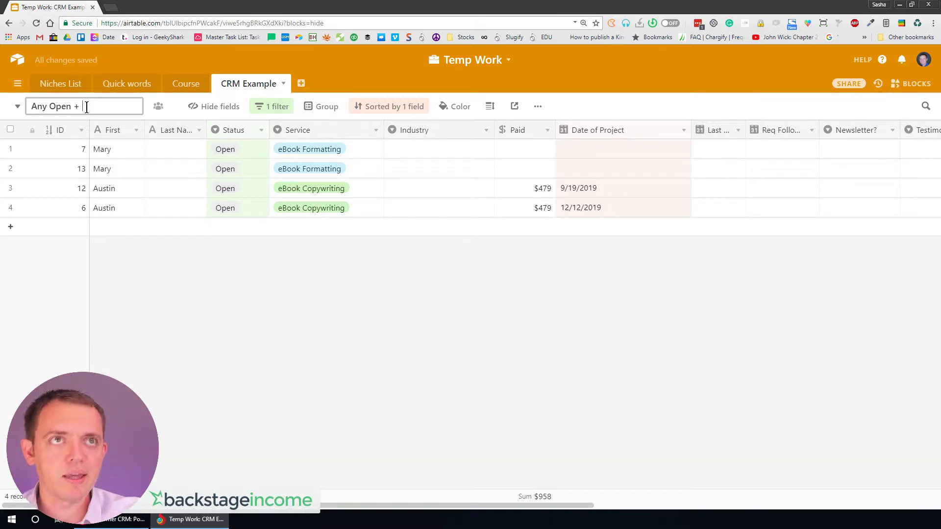
type("eBook Formatt")
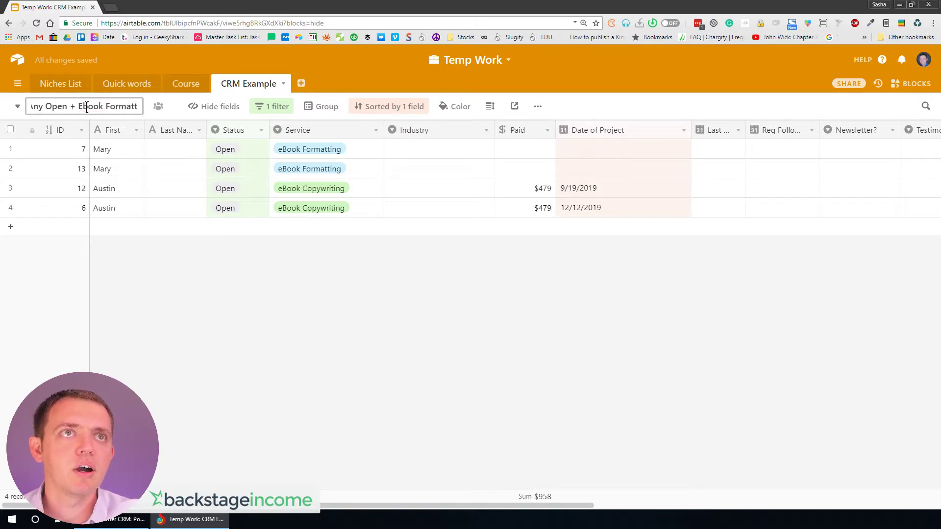
- Add a second filter condition keeping only records whose Service is eBook Formatting
left_click(276, 106)
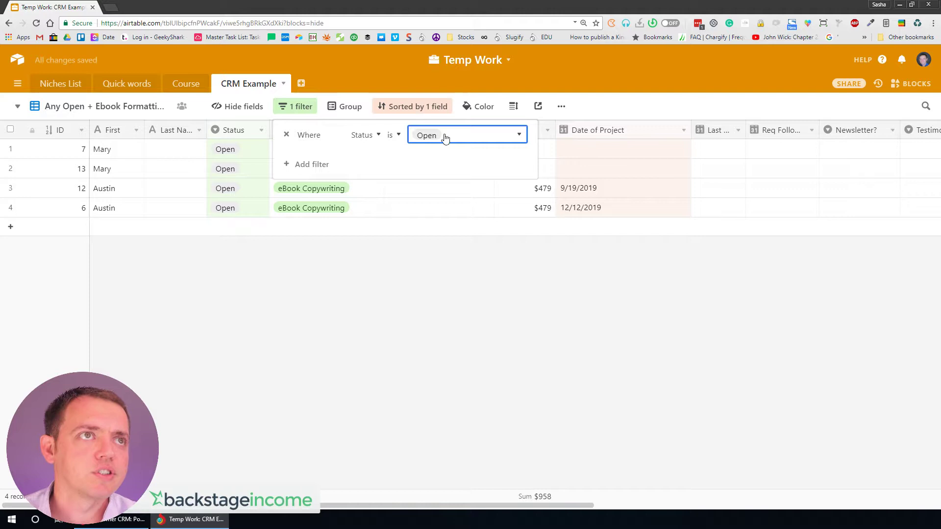
left_click(312, 164)
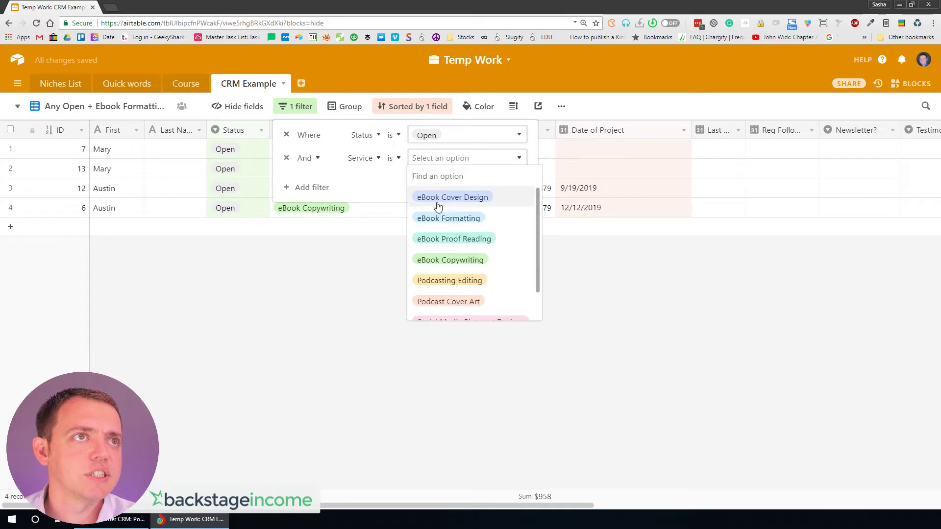
left_click(448, 218)
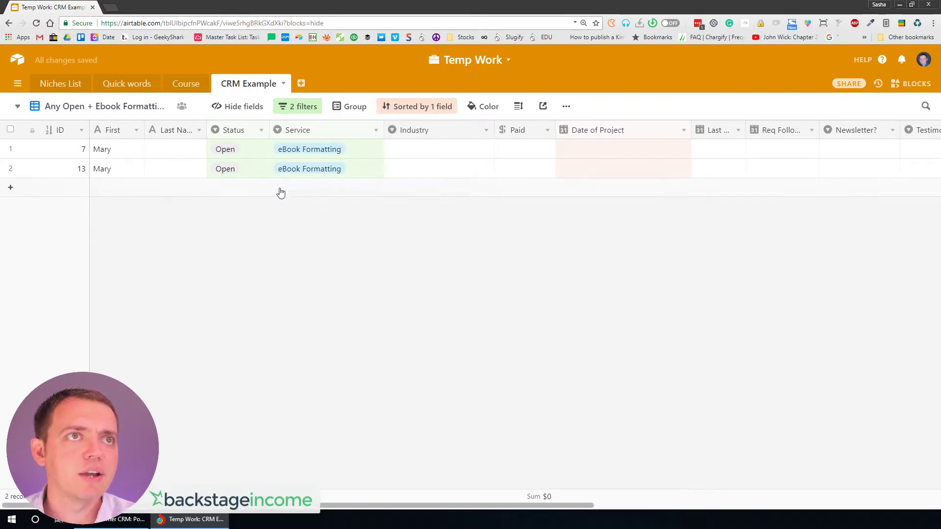
mouse_move(261, 243)
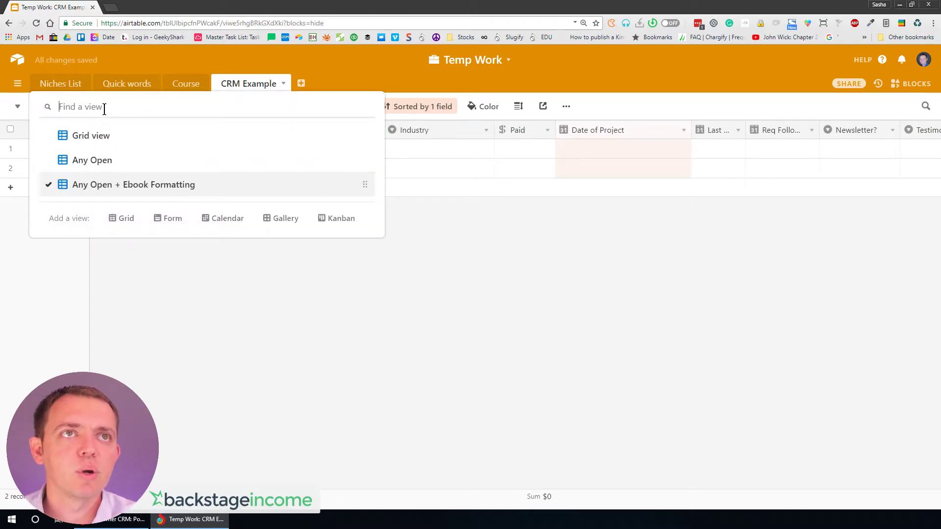
- Switch to the unfiltered Grid view listing all thirteen CRM records
left_click(92, 160)
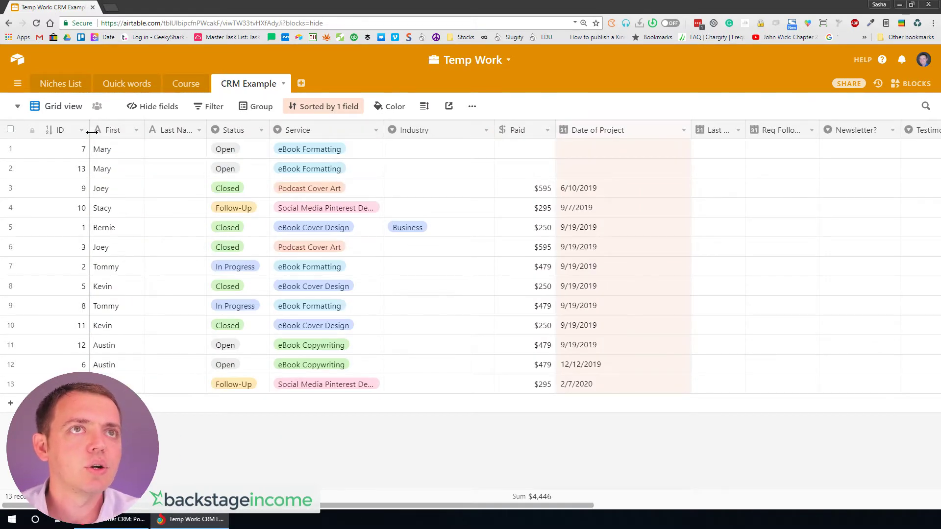
- Duplicate the Grid view as 'Testimonials' and remove its Date of Project sort
left_click(473, 106)
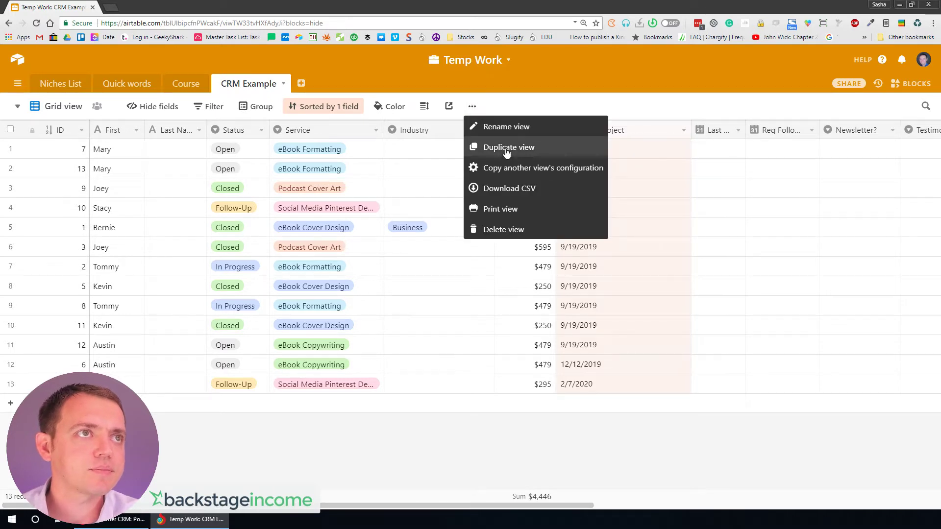
left_click(508, 147)
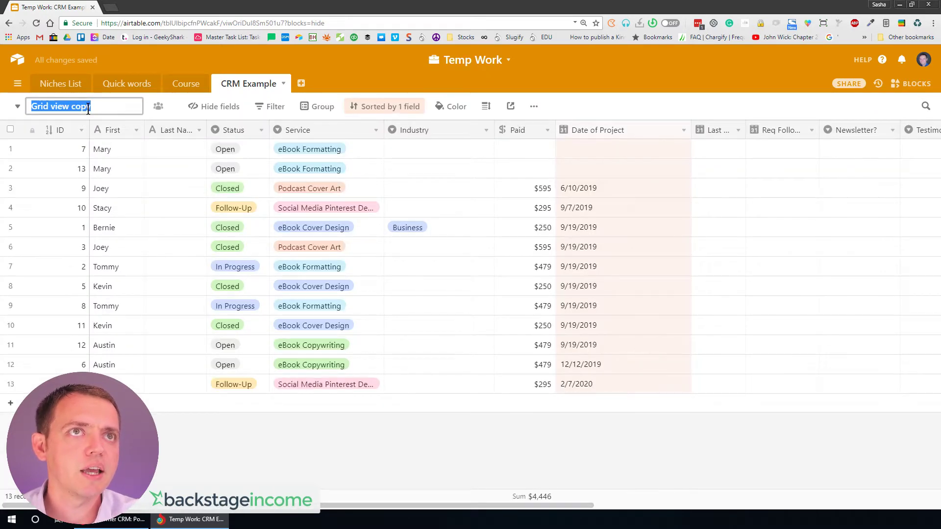
type("Testimonials")
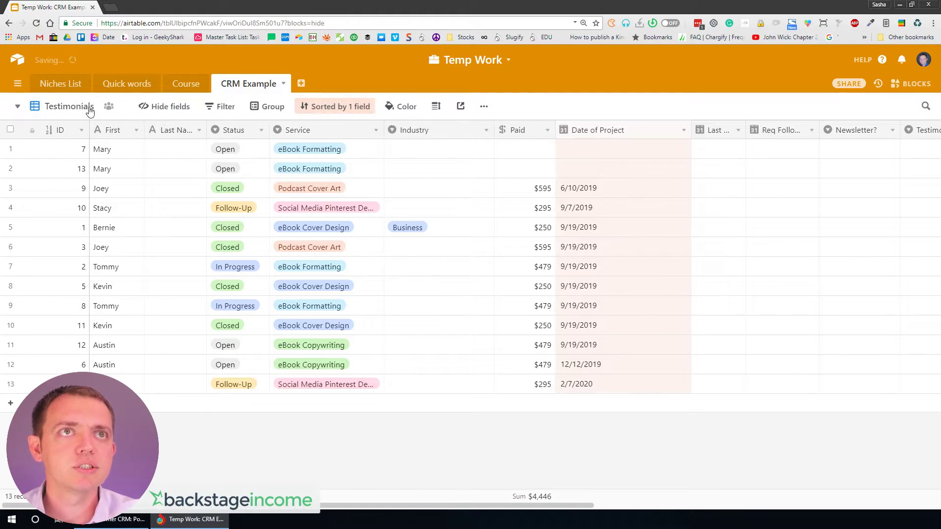
left_click(335, 105)
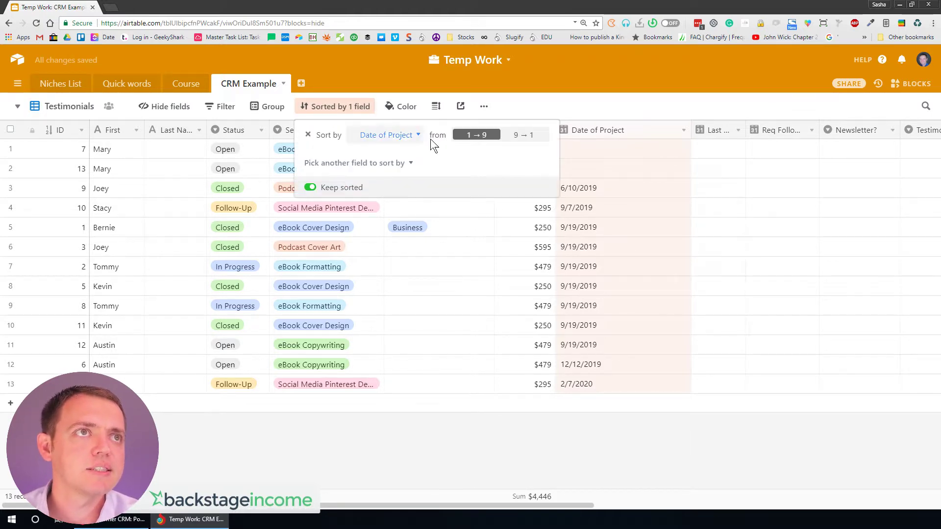
left_click(308, 135)
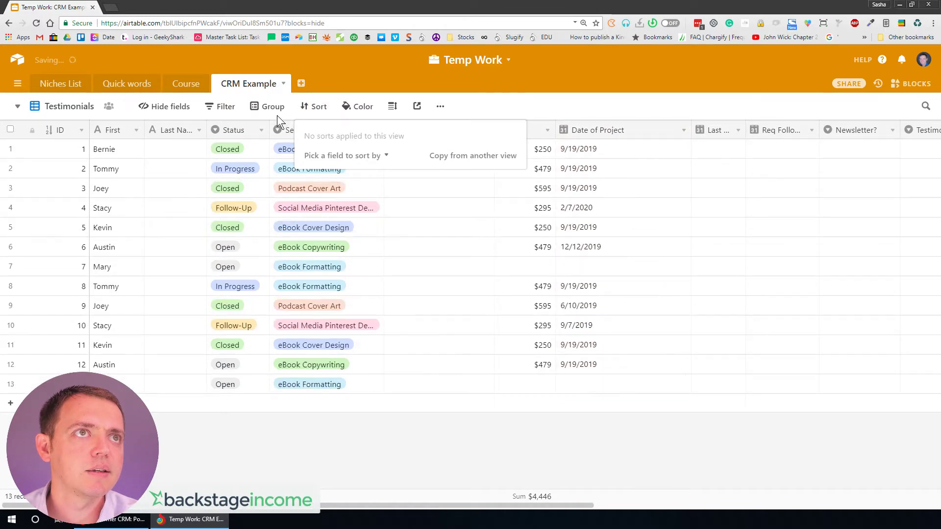
- Filter the Testimonials view to records where Testimonial? is Not Asked
left_click(219, 106)
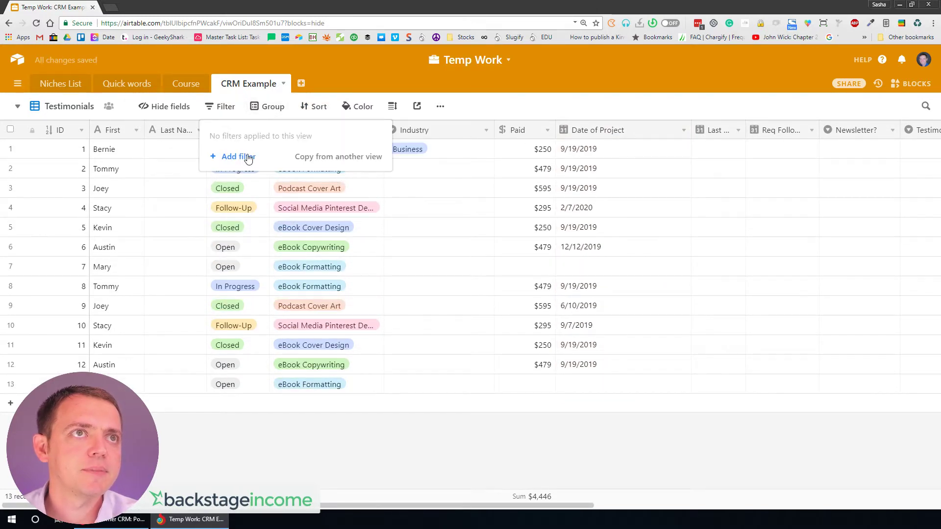
left_click(234, 157)
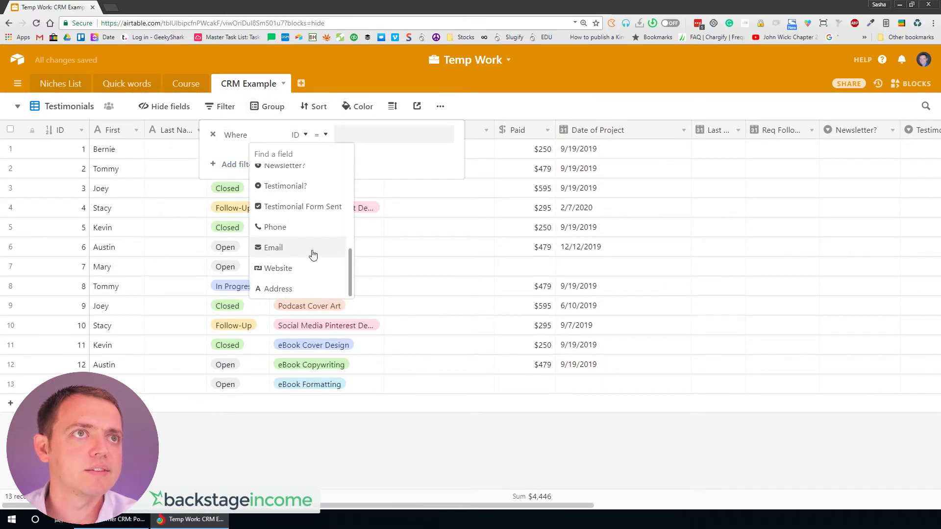
left_click(284, 186)
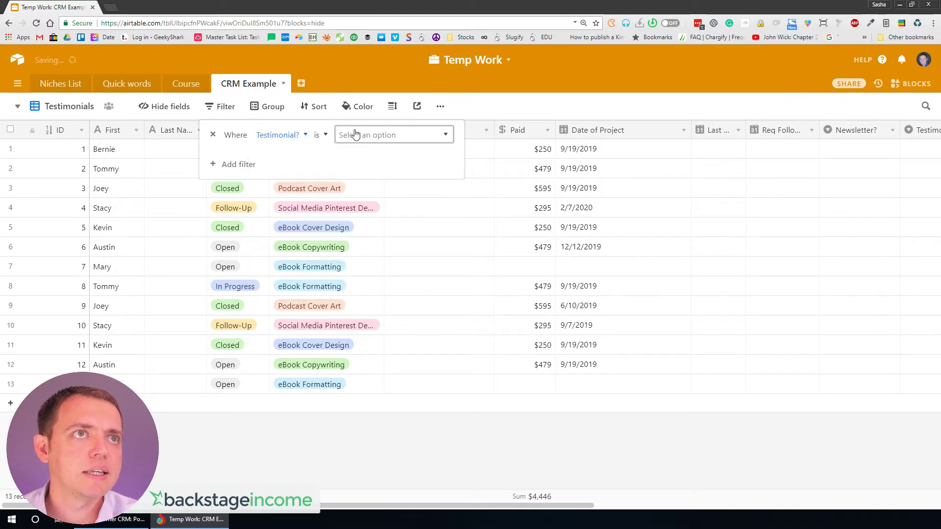
left_click(393, 134)
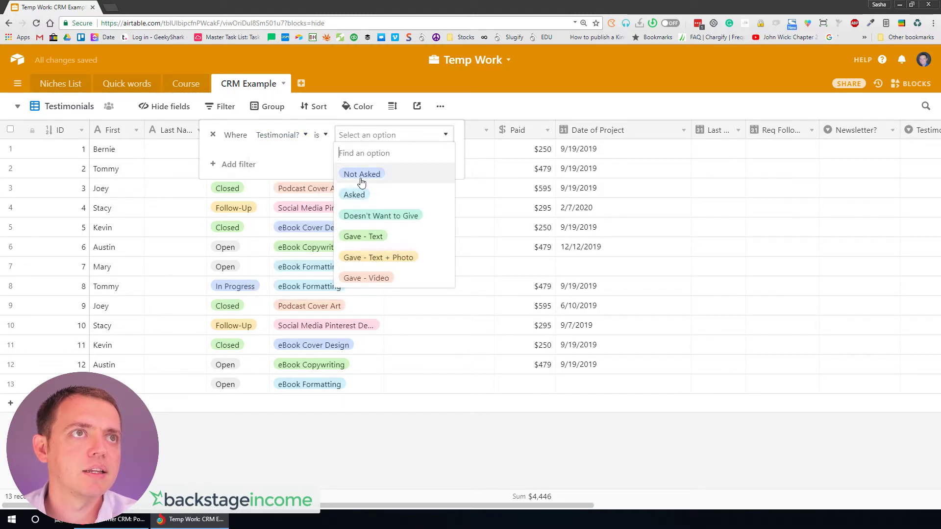
left_click(362, 174)
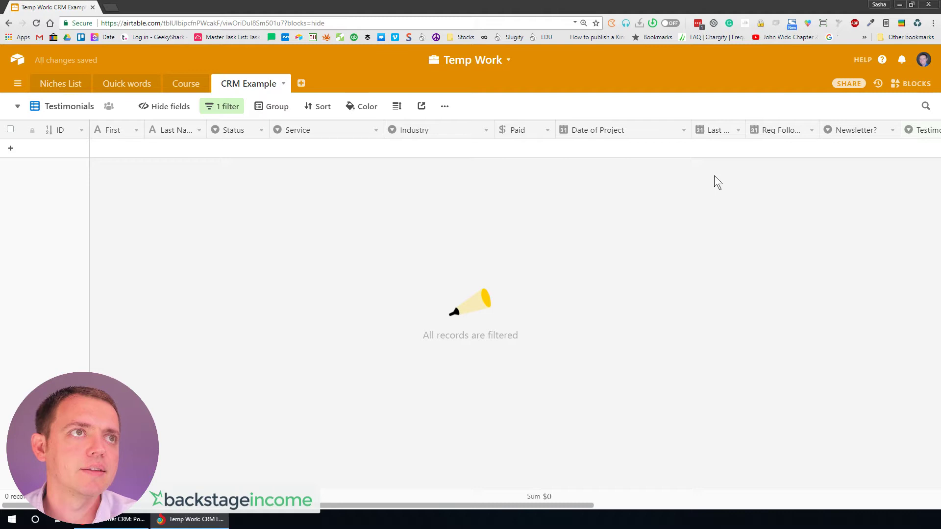
scroll("right", 3)
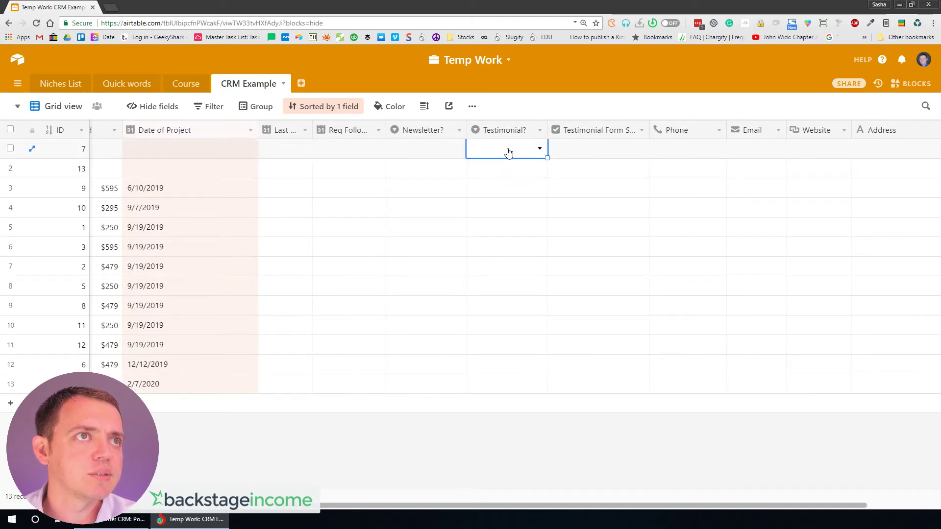
- Mark a client as Doesn't Want to Give, then view the four Not Asked clients in Testimonials
left_click(506, 149)
type("a")
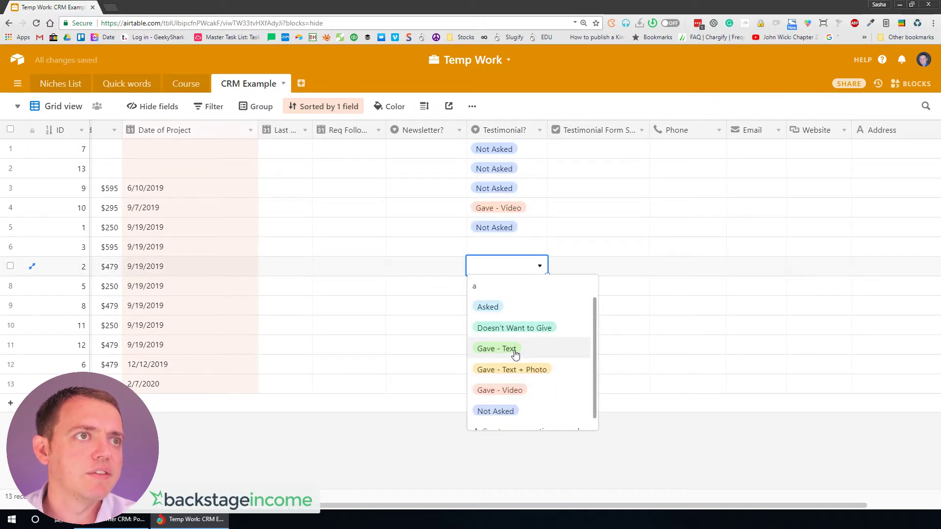
left_click(514, 327)
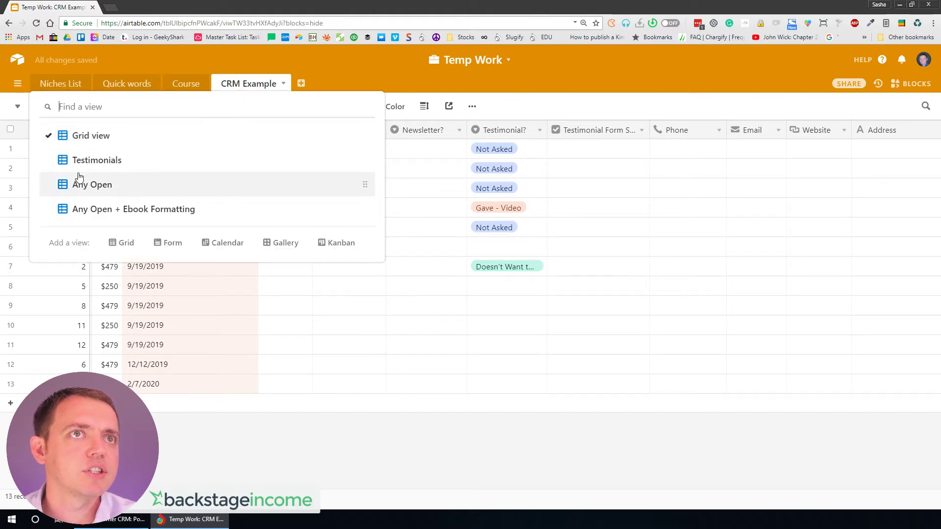
left_click(97, 160)
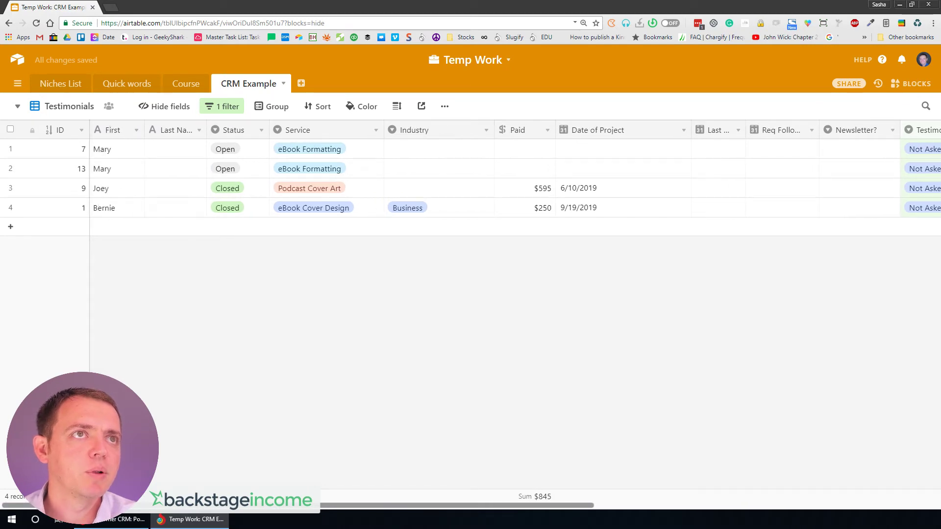
- Hide the Industry and Paid fields in the Testimonials view
left_click(170, 106)
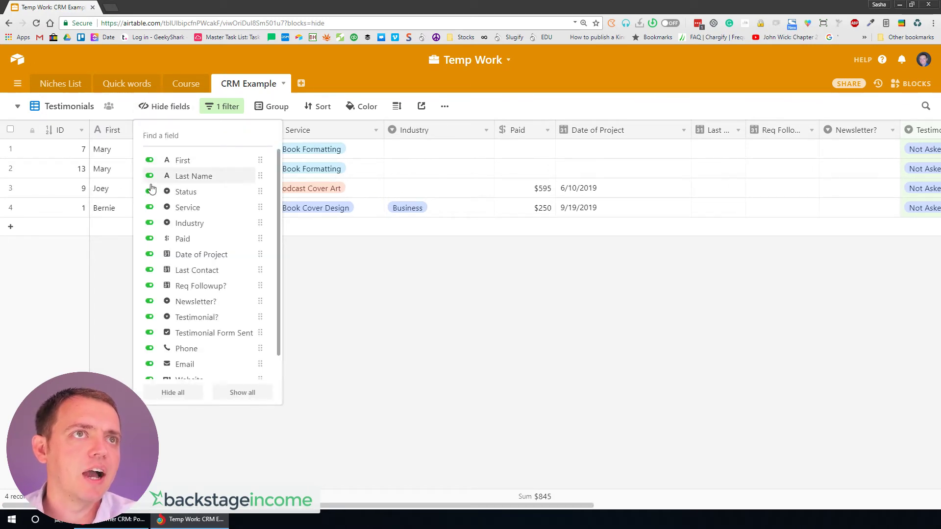
left_click(149, 222)
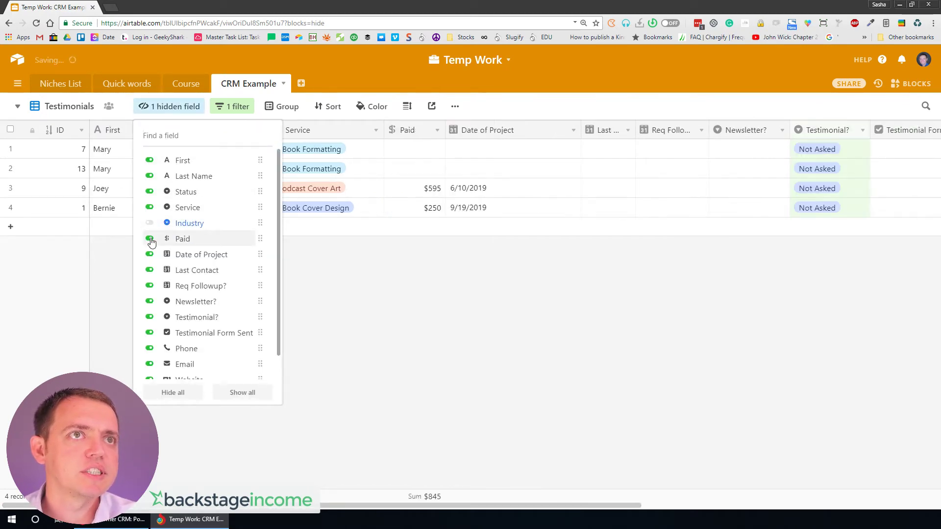
left_click(149, 239)
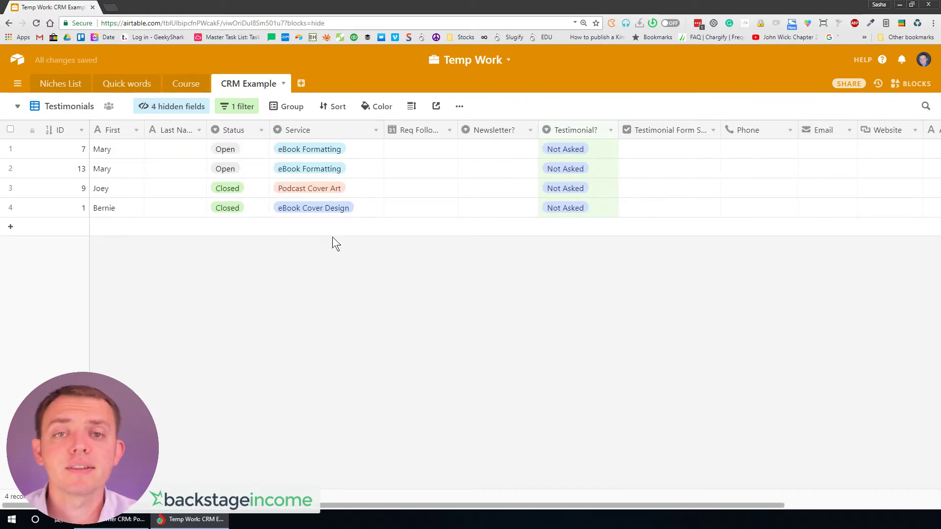
mouse_move(369, 293)
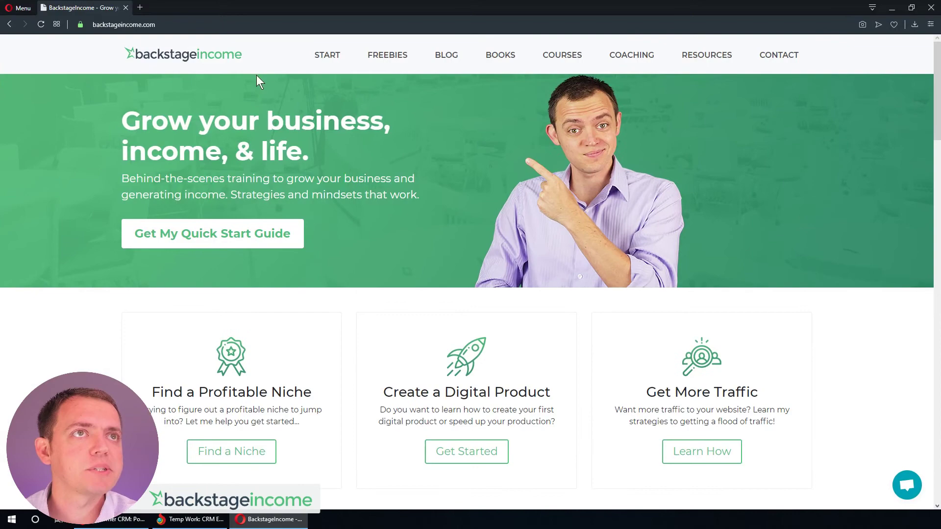
- Go to the Freebies page and show only the Passive Income category
left_click(388, 55)
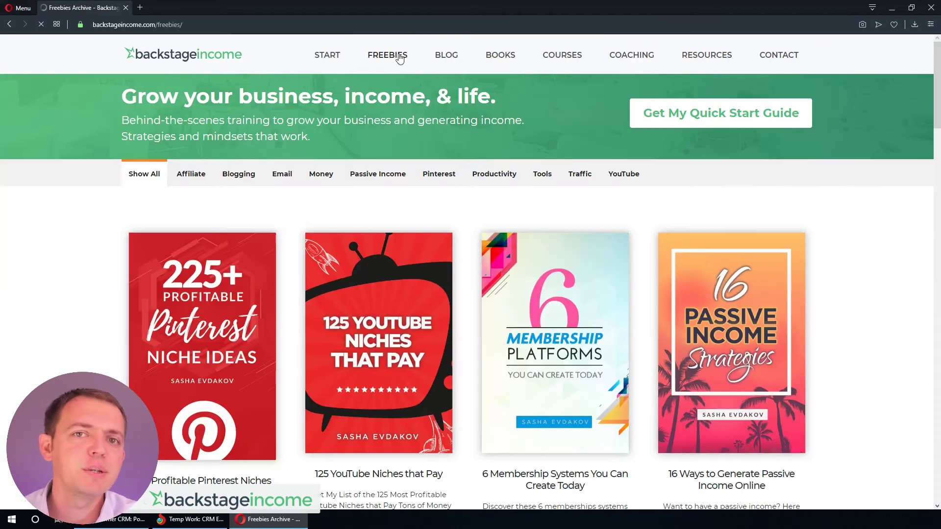
scroll("down", 3)
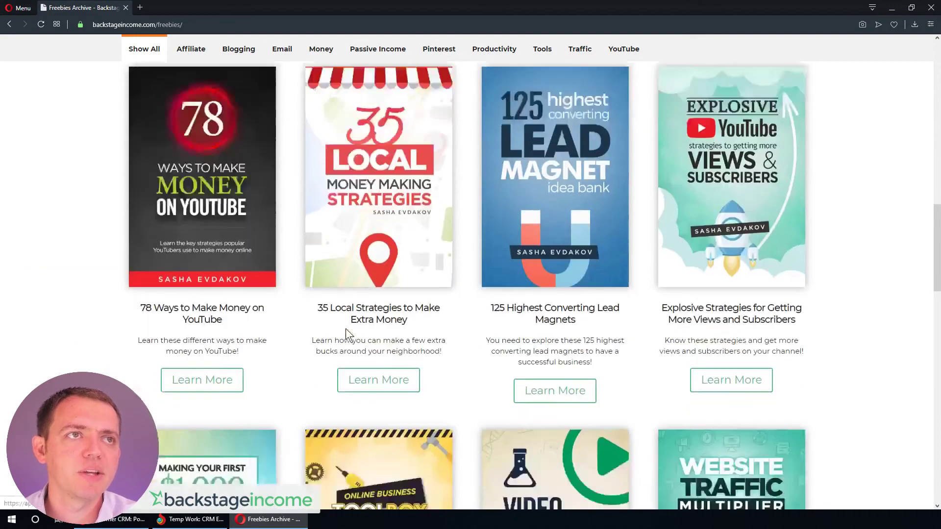
scroll("down", 3)
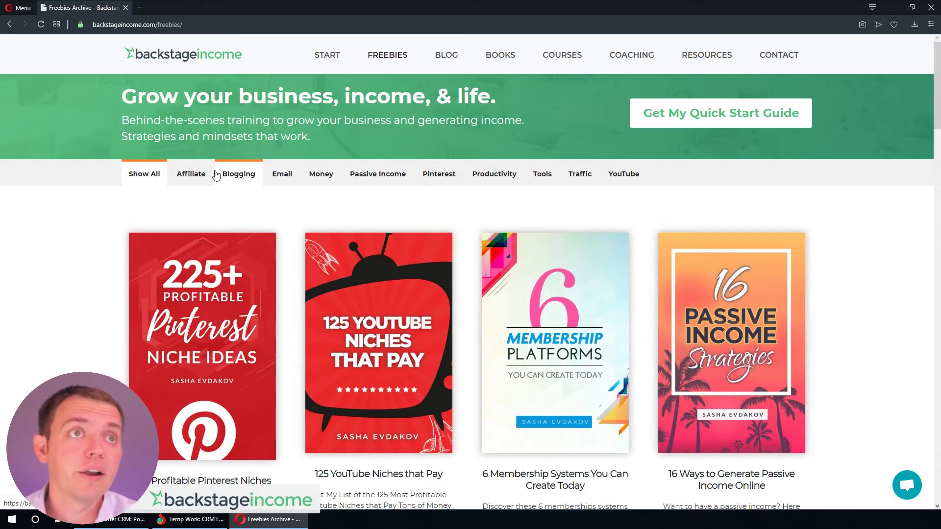
left_click(191, 173)
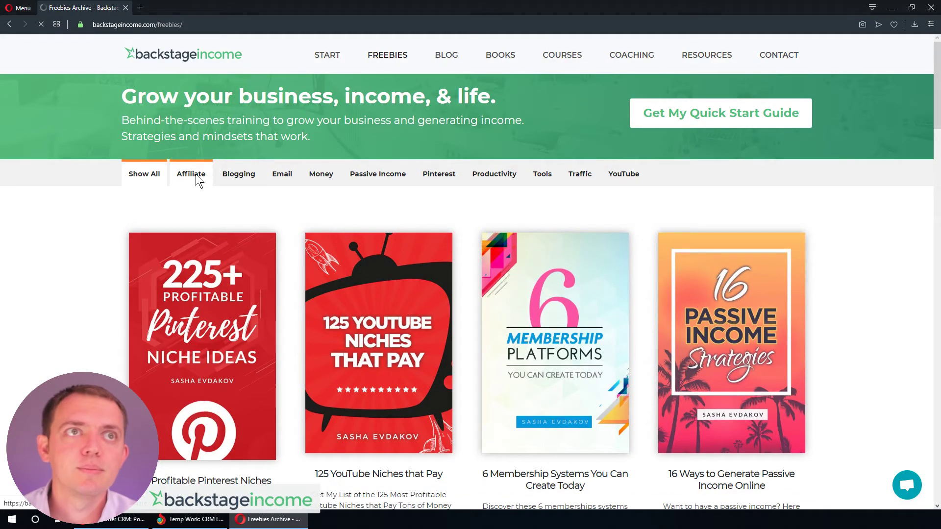
left_click(378, 174)
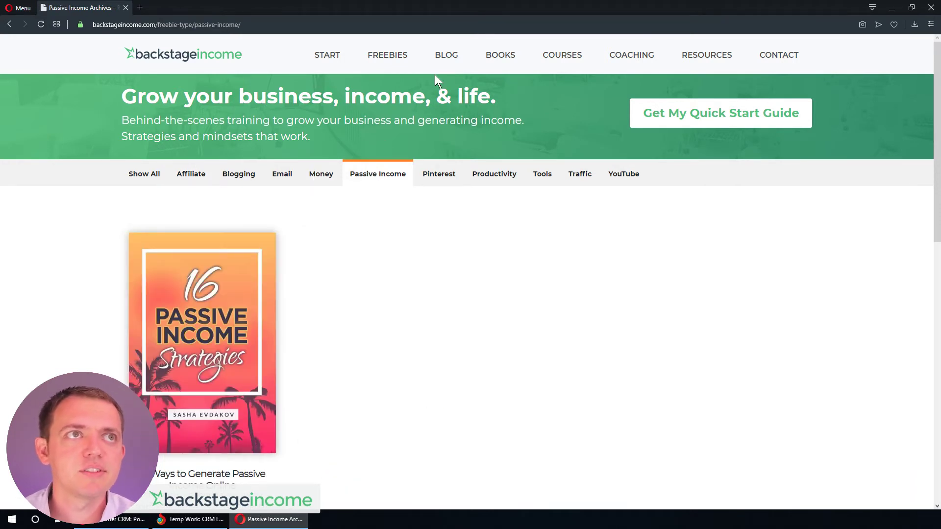